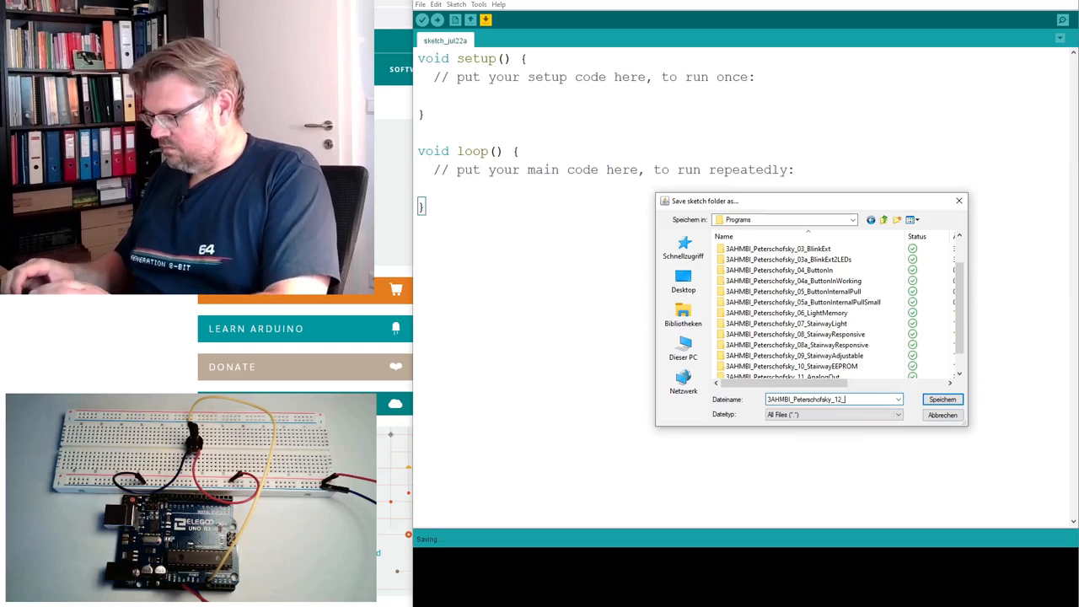
Save the new sketch as 3AHMBI_Peterschofsky_12_AnalogIn.
text(AnalogIn)
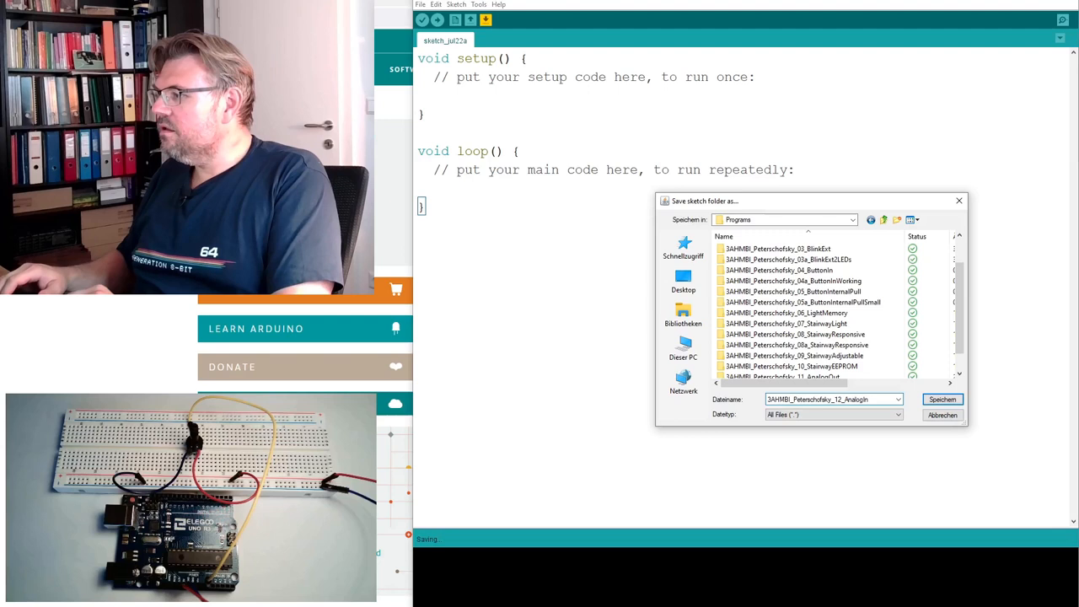
click(941, 399)
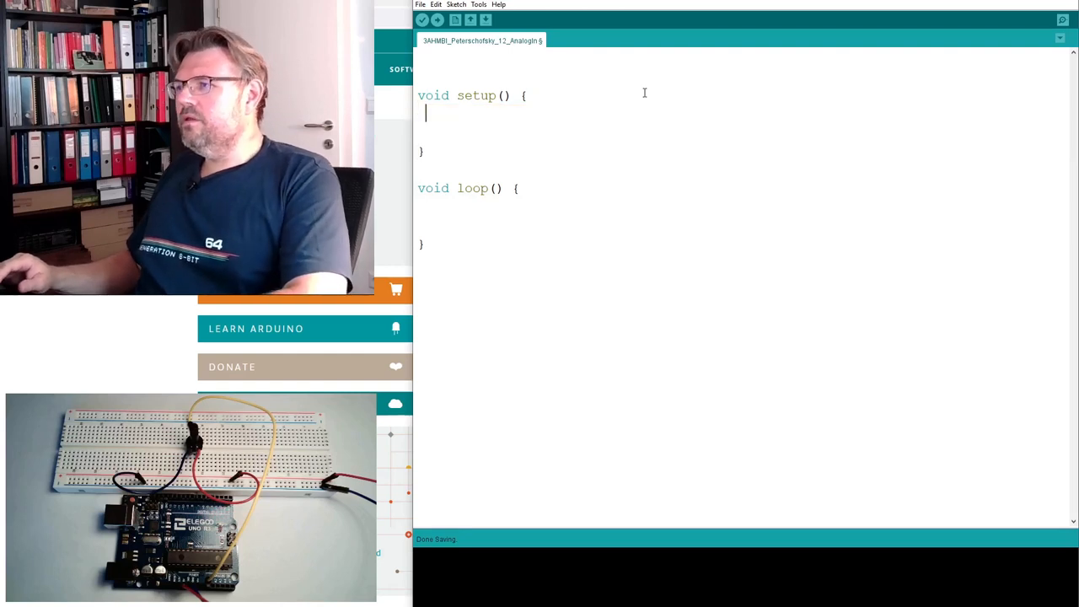
Add Serial.begin(9600); to setup.
text(Serial)
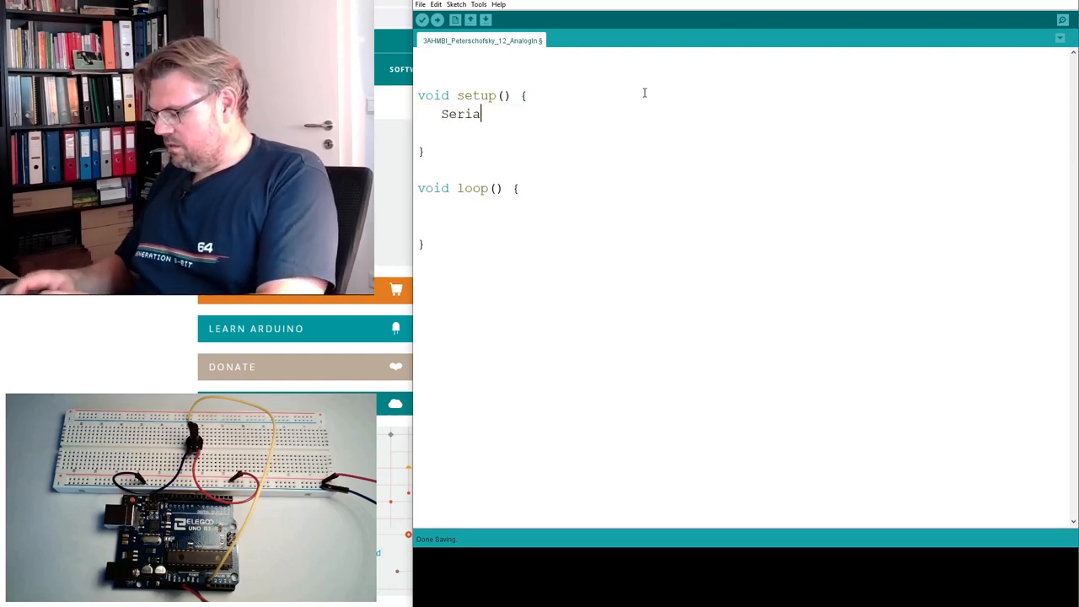
text(l.be)
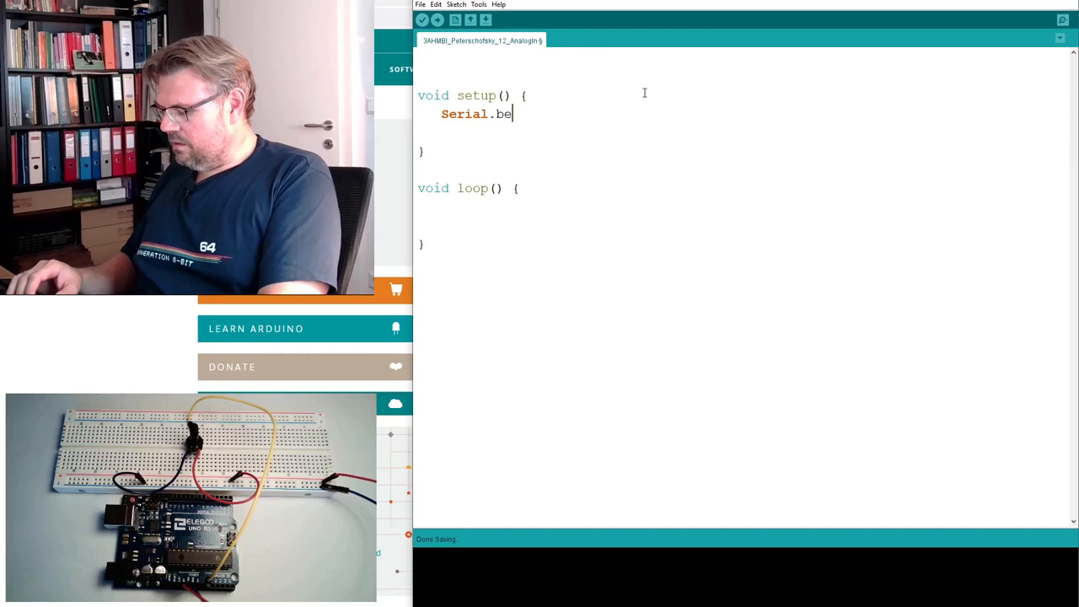
text(gin(9)
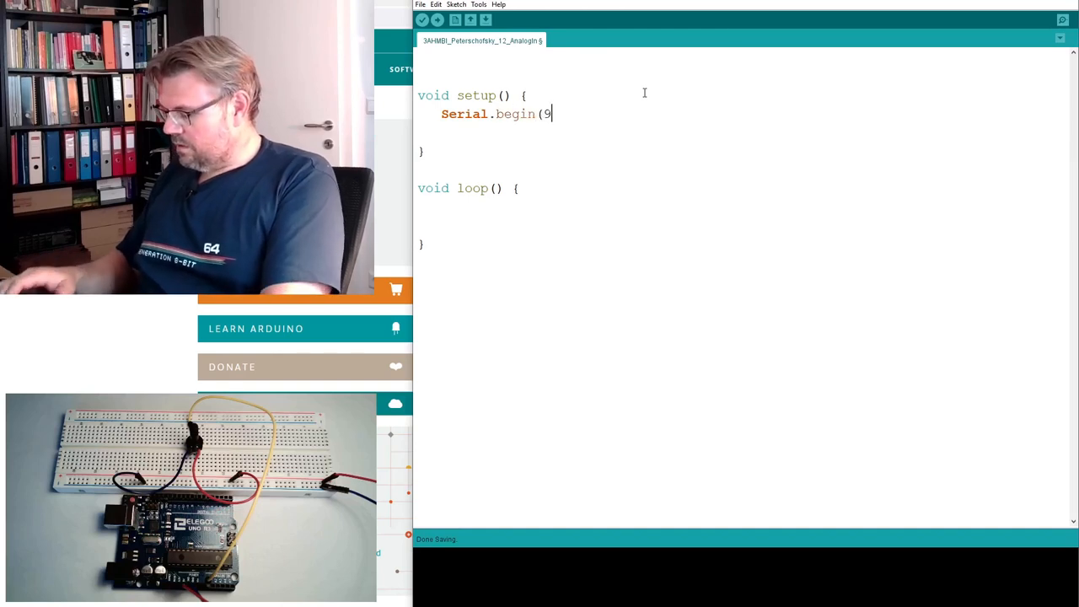
text(600);)
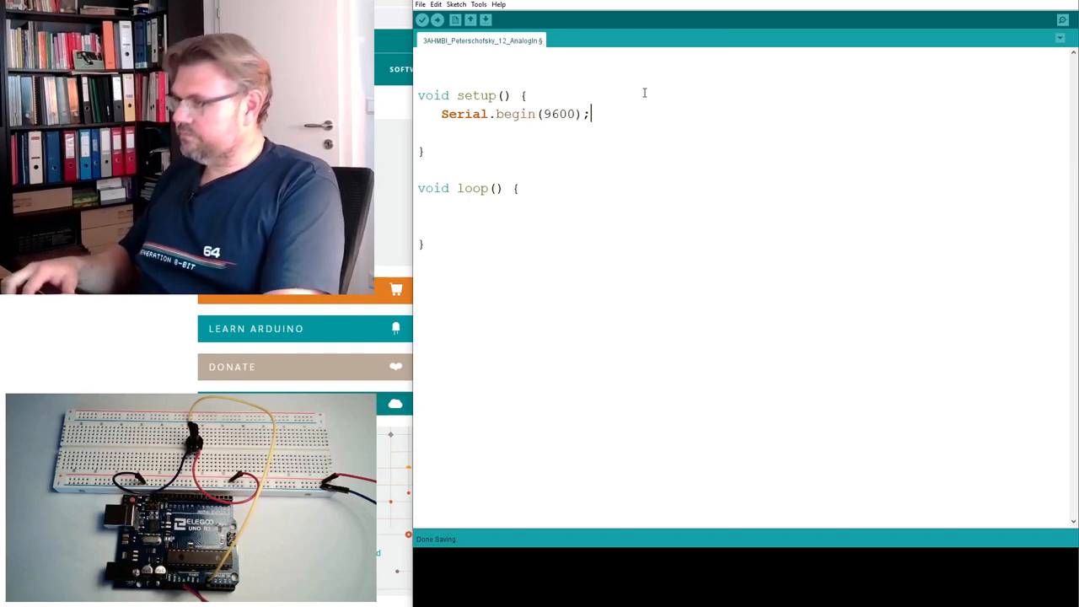
Add Serial.println("Init done ..."); on the next line of setup.
text(S)
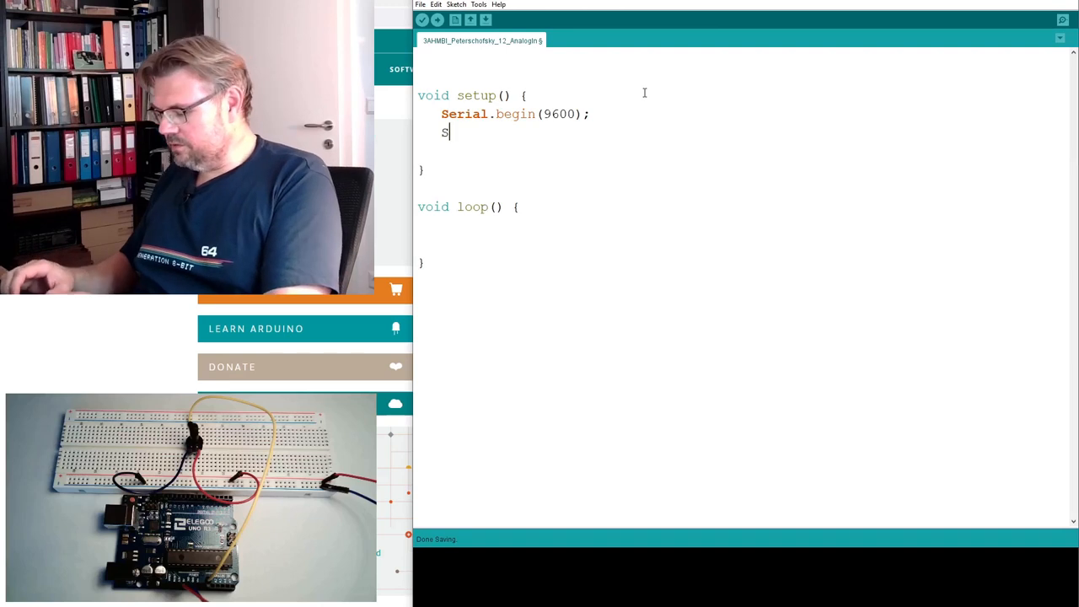
text(erial.print)
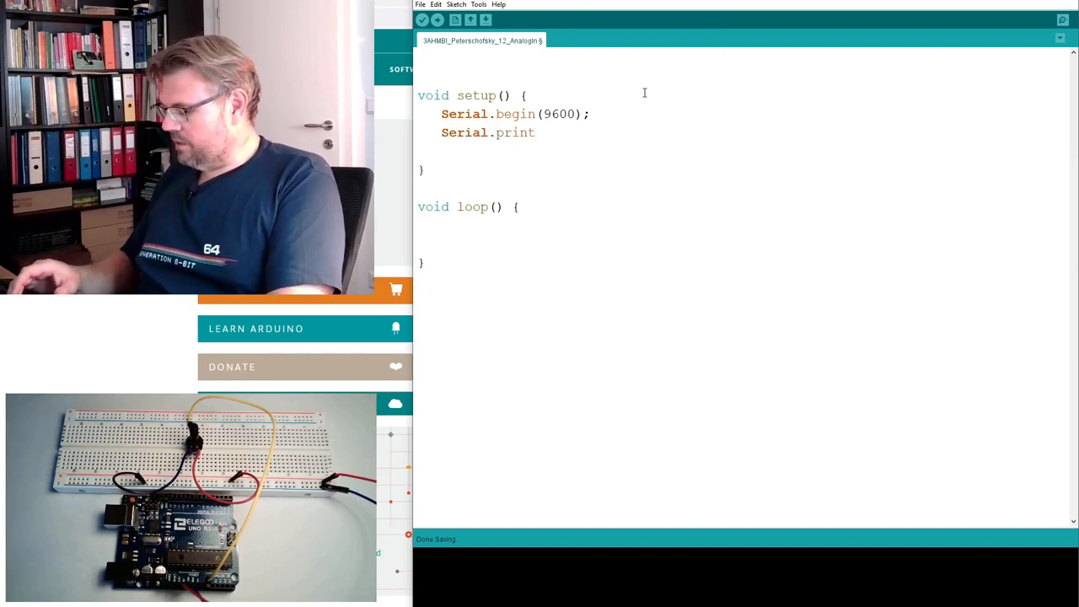
text(ln(")
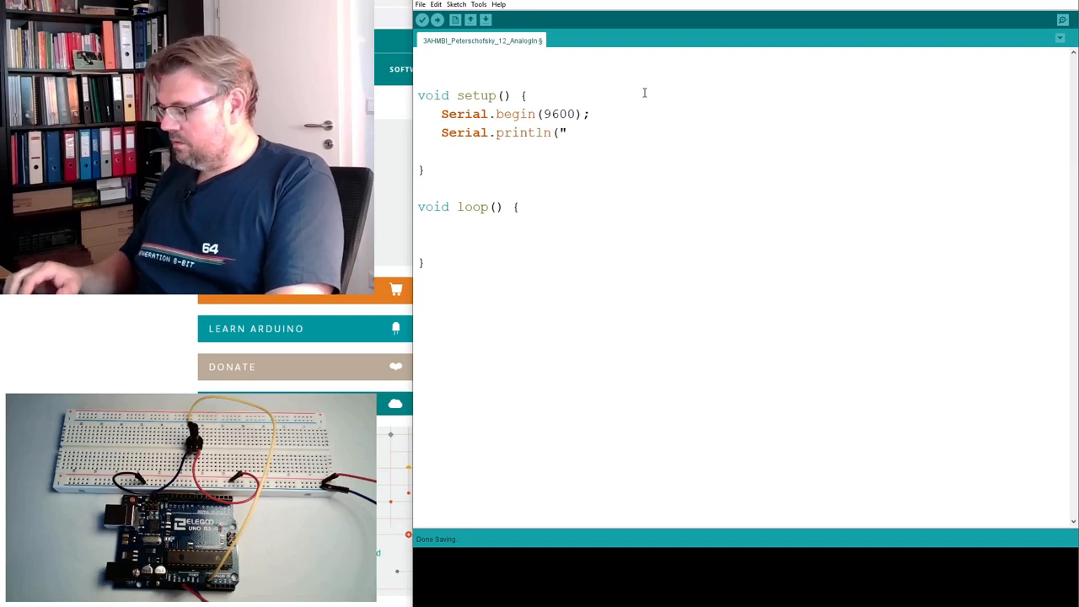
text(Init done)
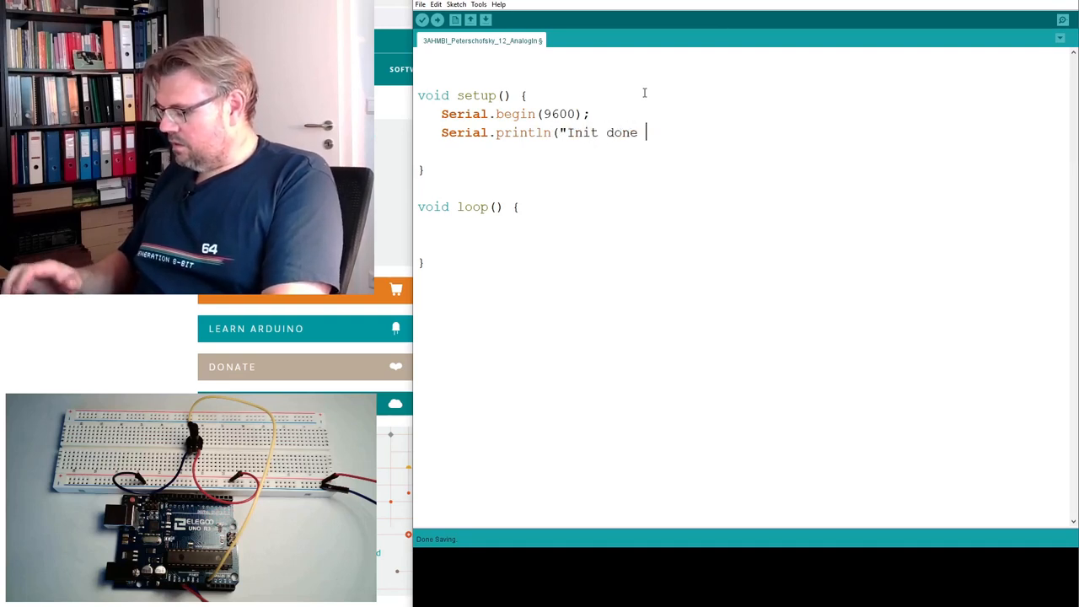
text(...");)
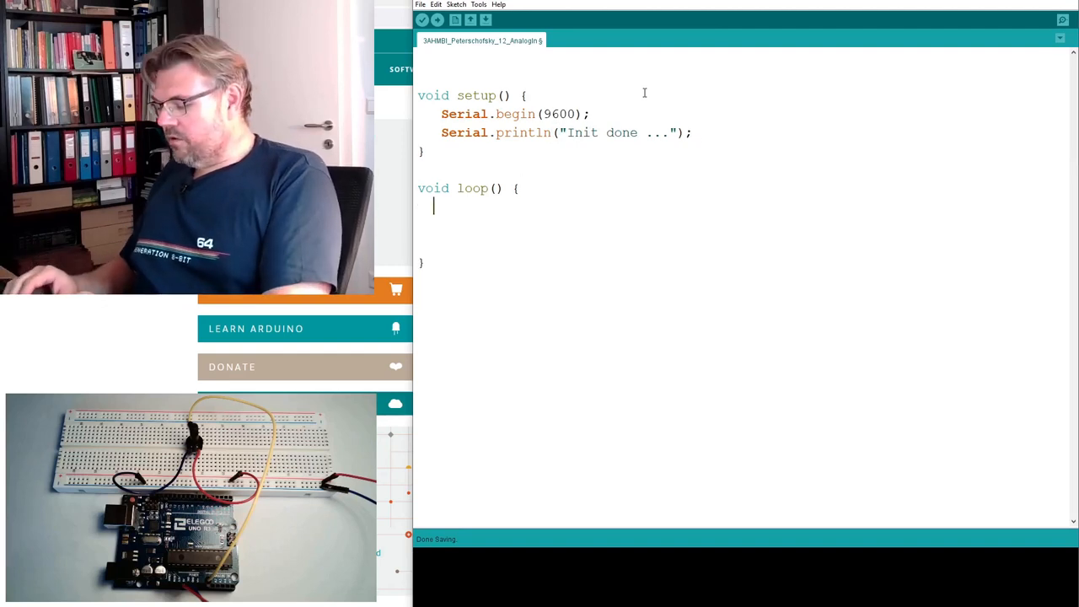
Write unsigned int anaIn = analogRead(0) at the start of loop.
text(unsi)
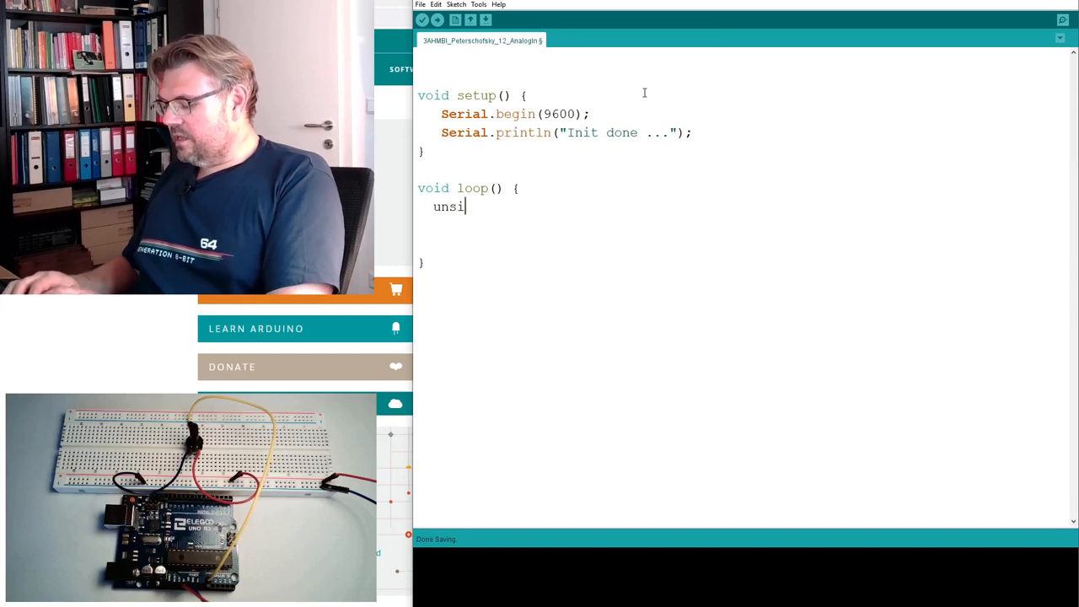
text(gne)
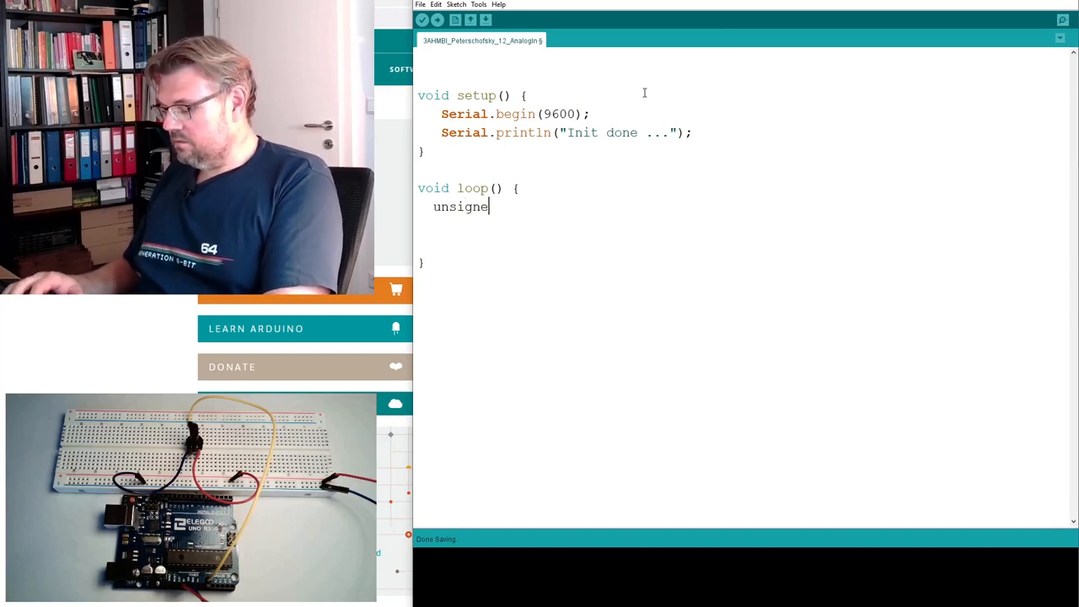
text(d int)
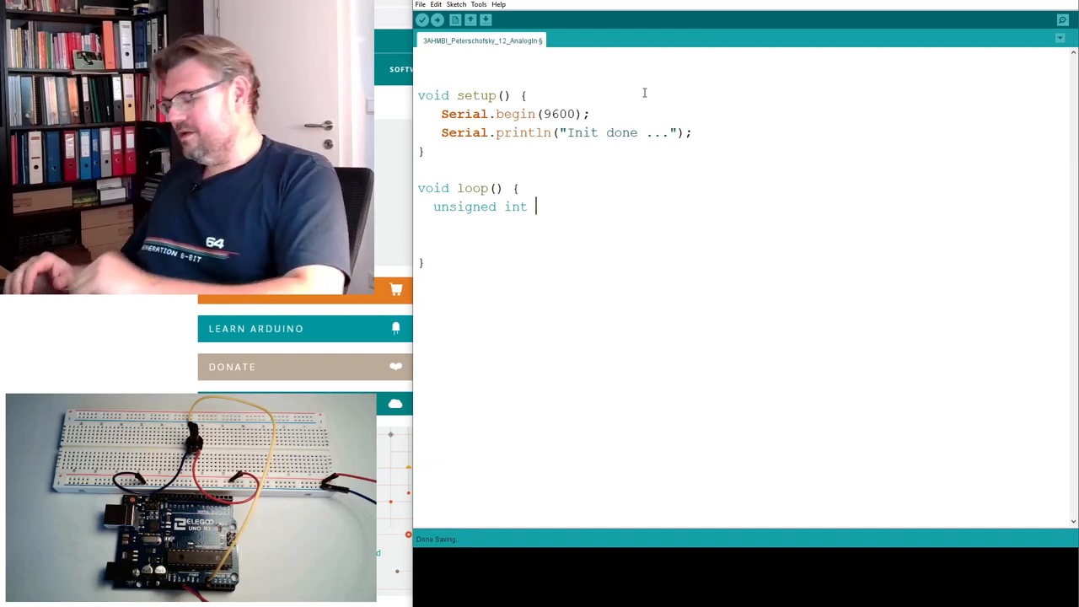
text(anaIn =)
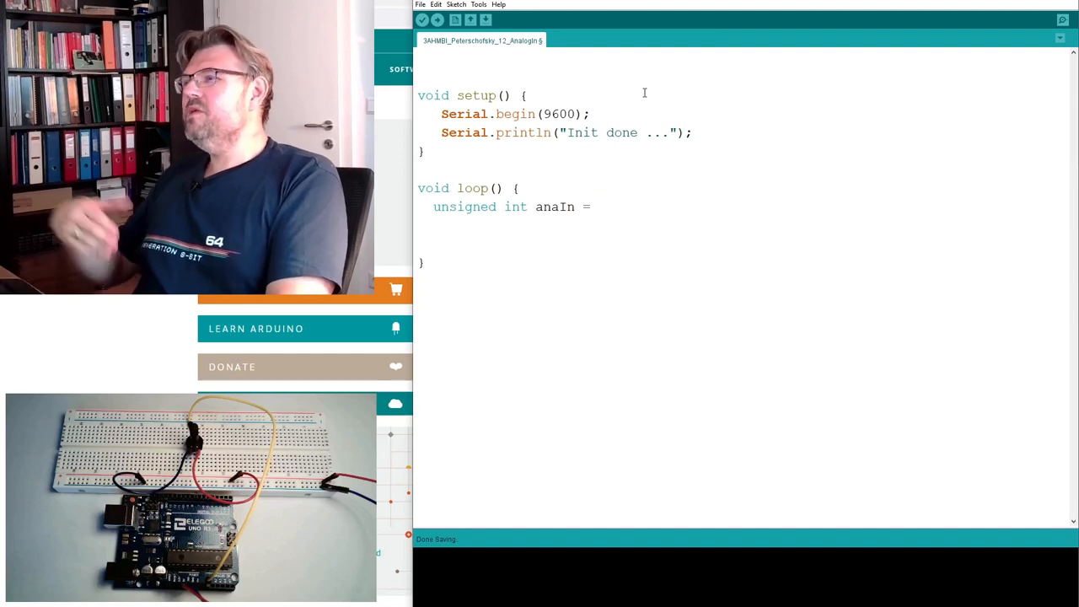
text(analog)
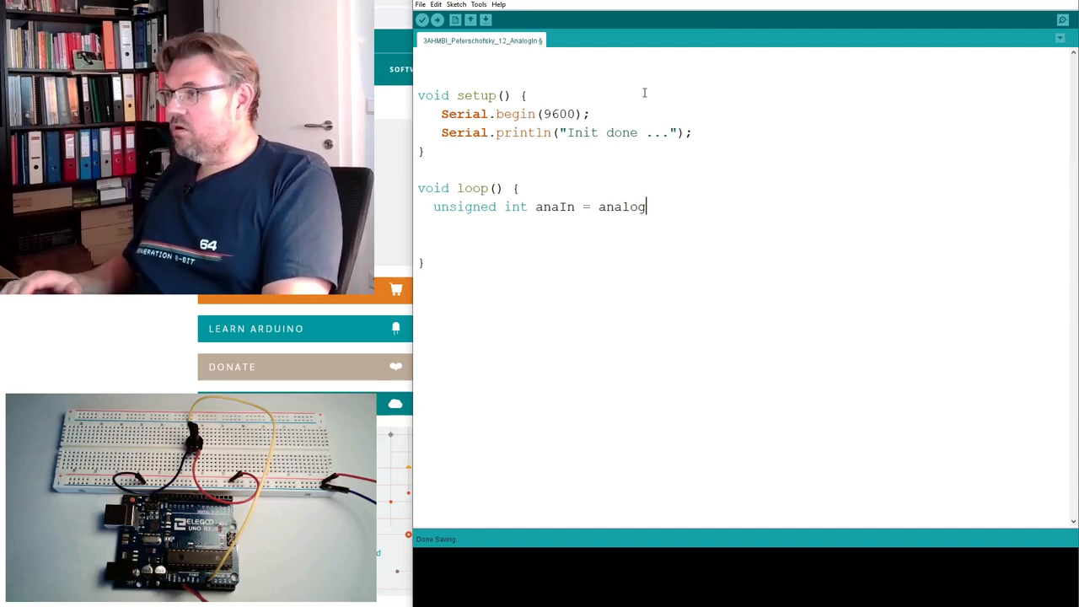
text(Input)
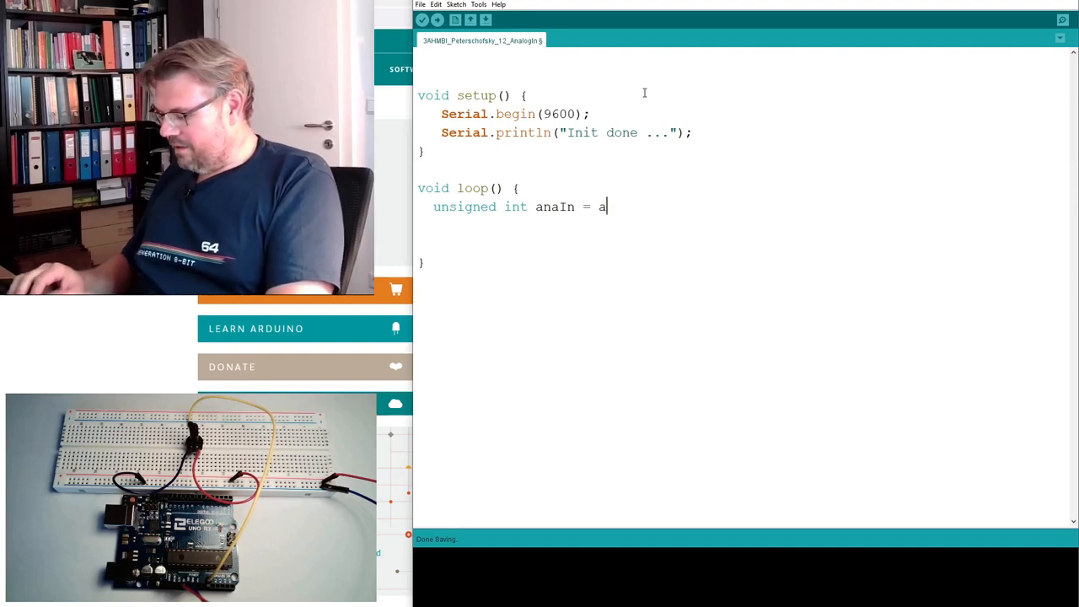
text(nalogRead)
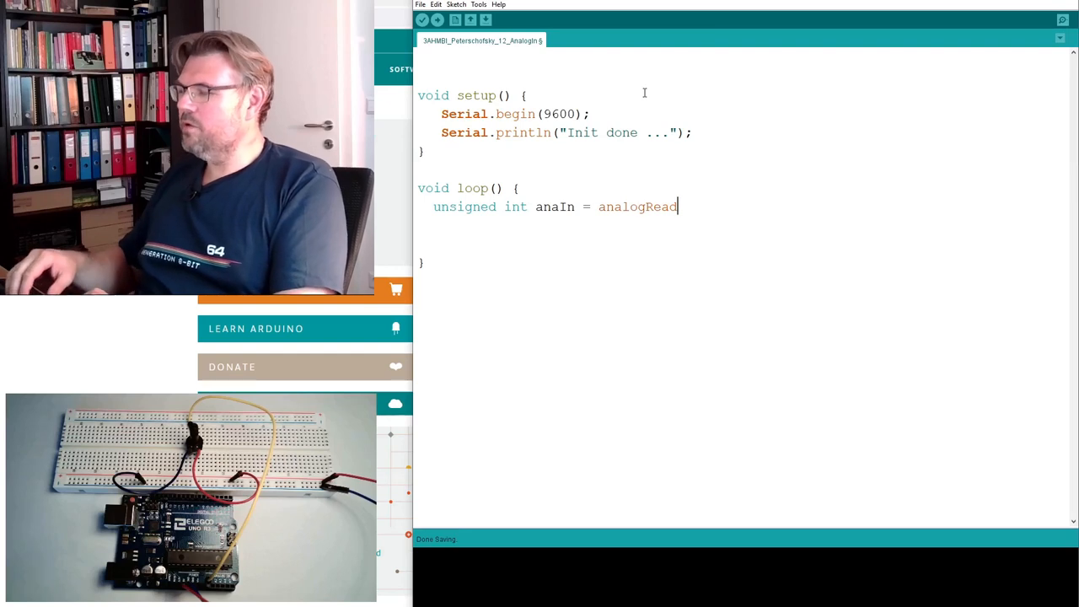
text(()
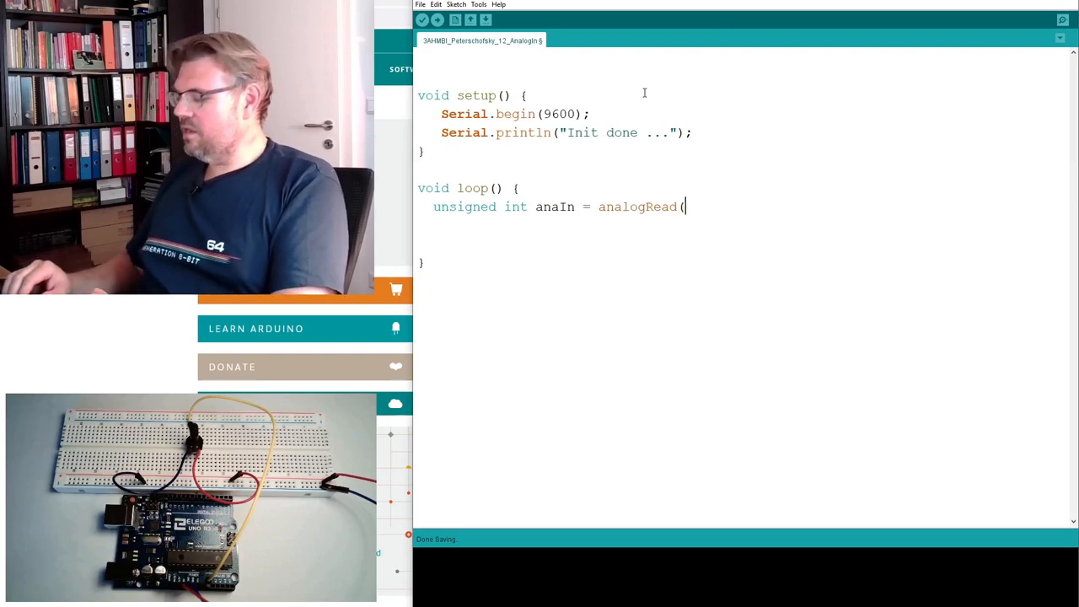
text(0))
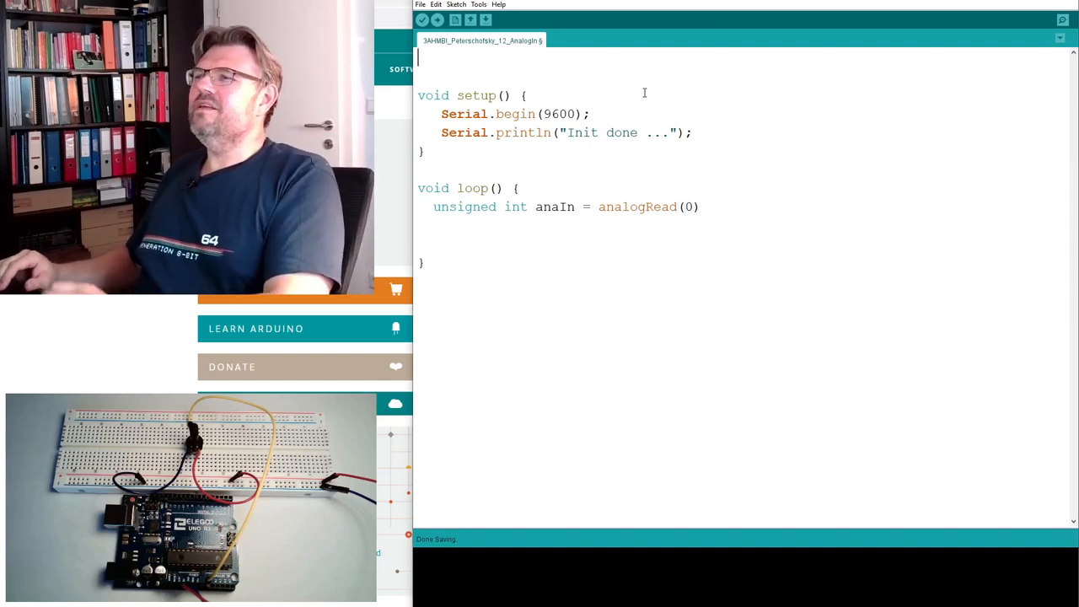
Add #define POTI_IN 0 on the first line and change the read to analogRead(POTI_IN);.
text(#de)
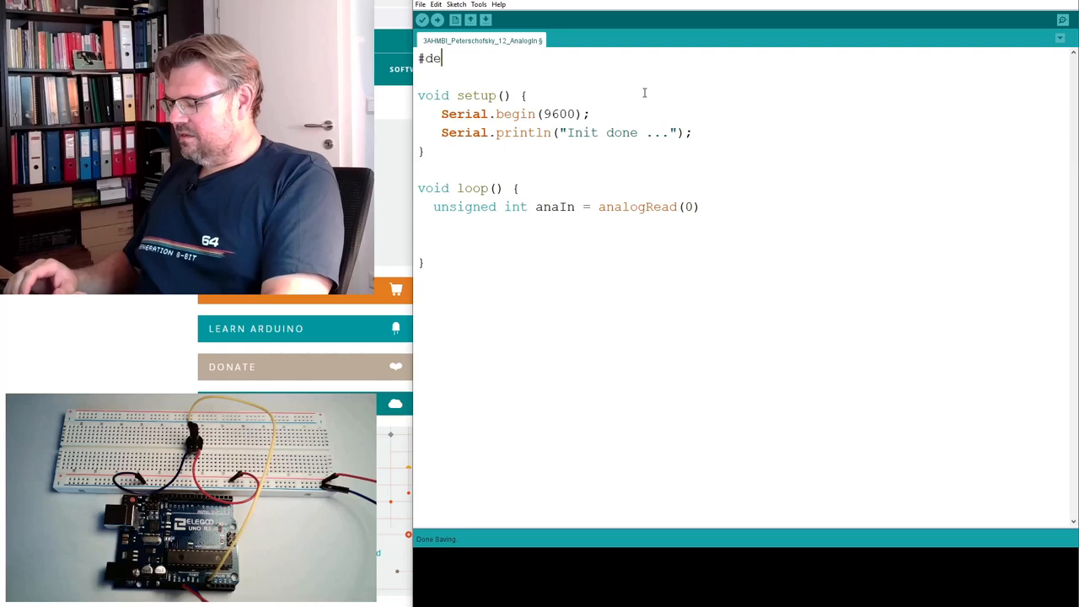
text(fine)
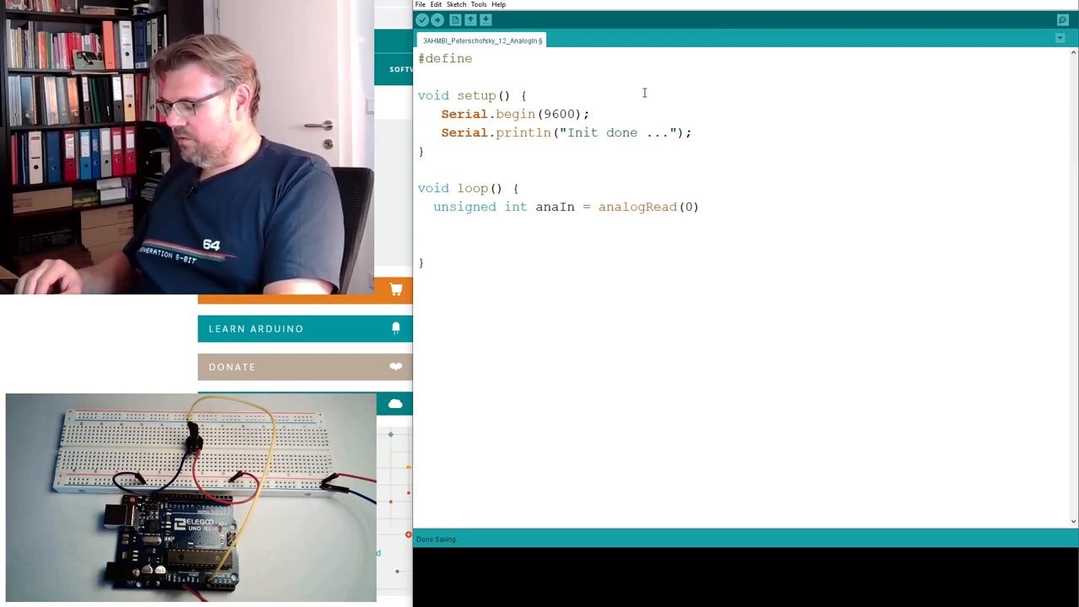
text(POTI)
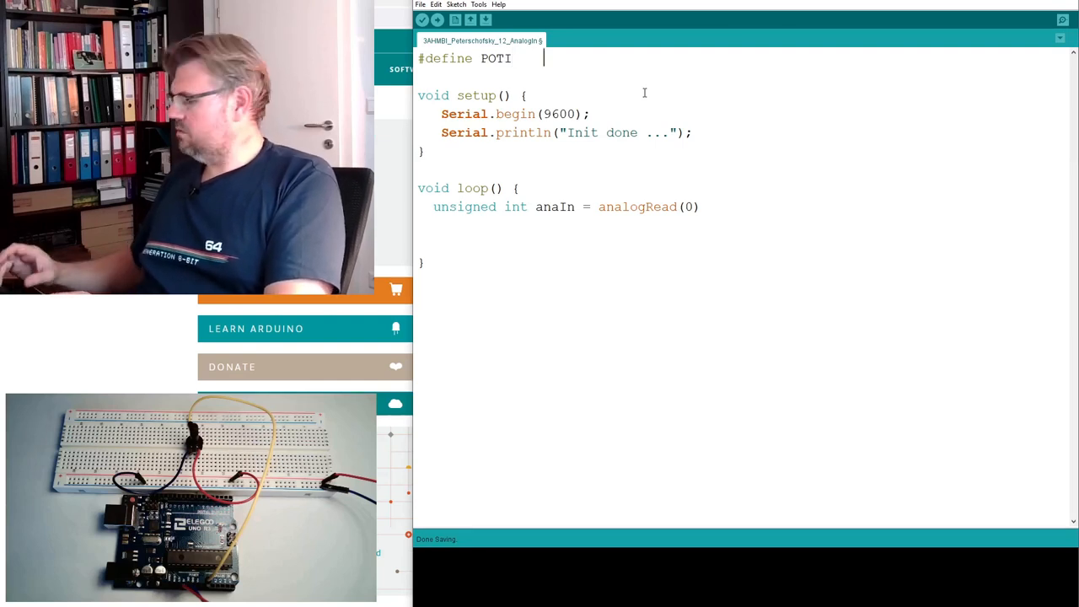
text(0)
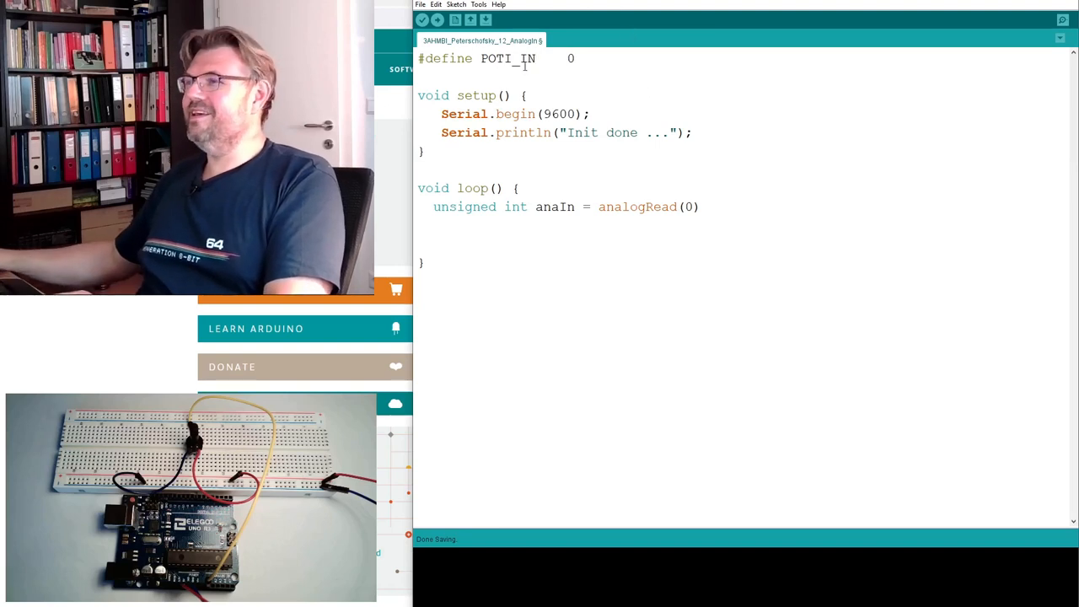
double_click(508, 58)
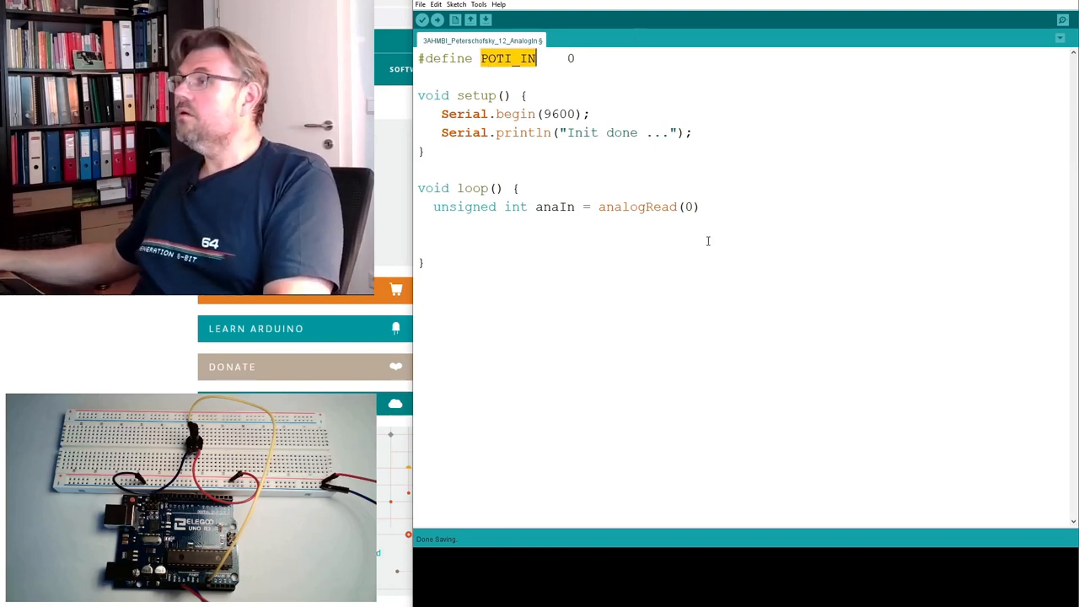
text(POTI_IN)
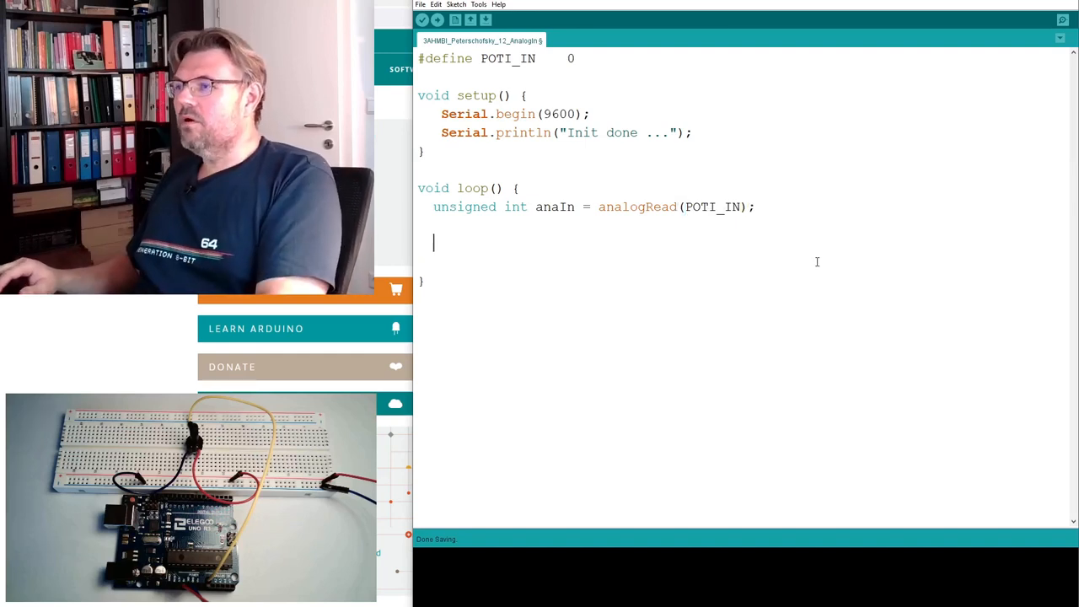
Print the "Value: " label followed by Serial.println(anaIn); in loop.
text(Serial.p)
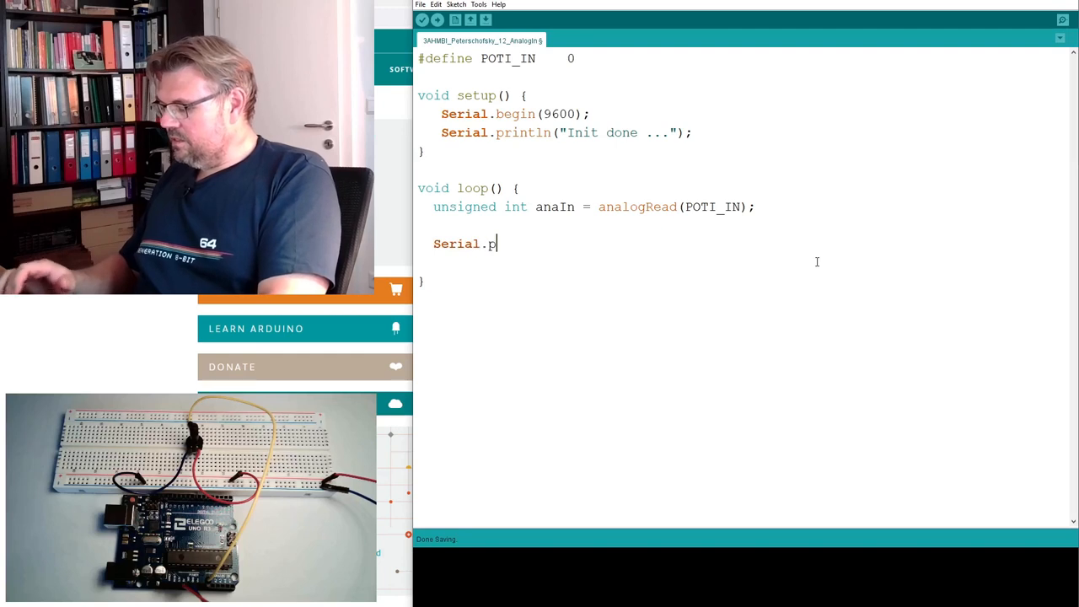
text(rint)
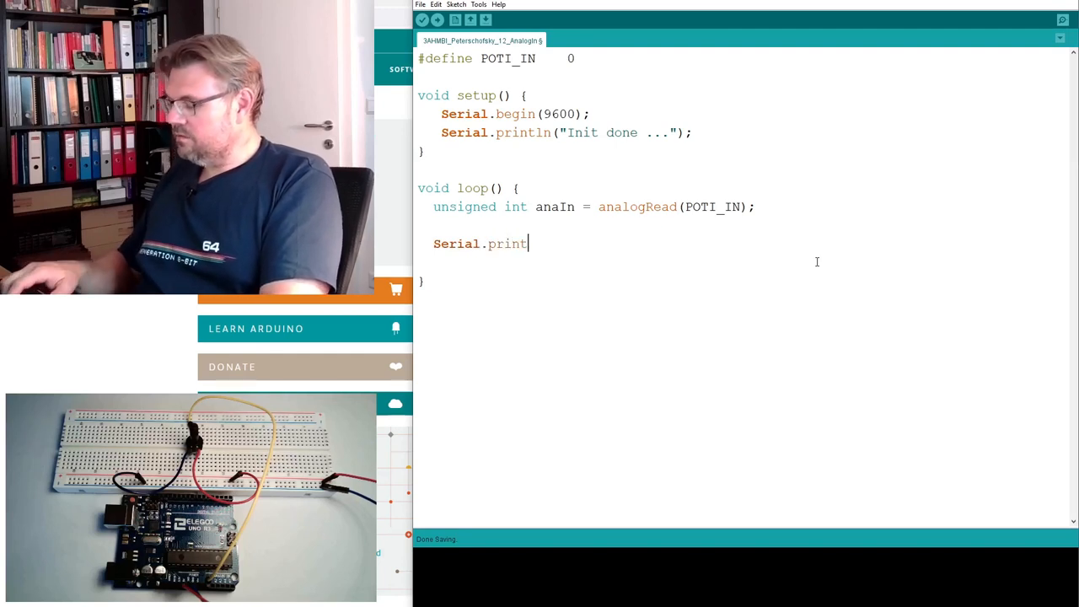
text(("Value: ");)
text(Seri)
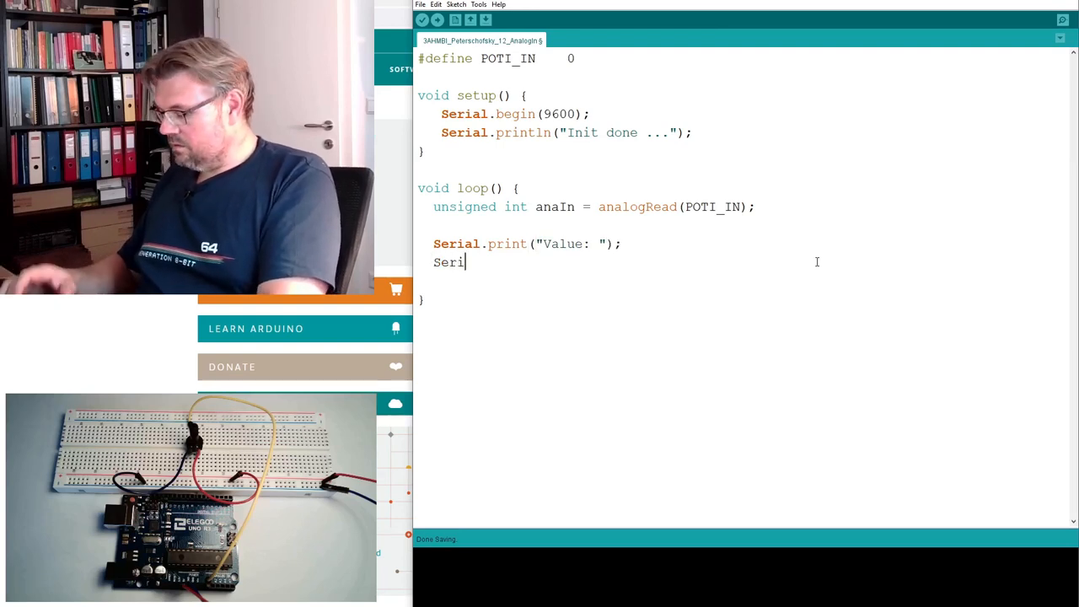
text(al.println)
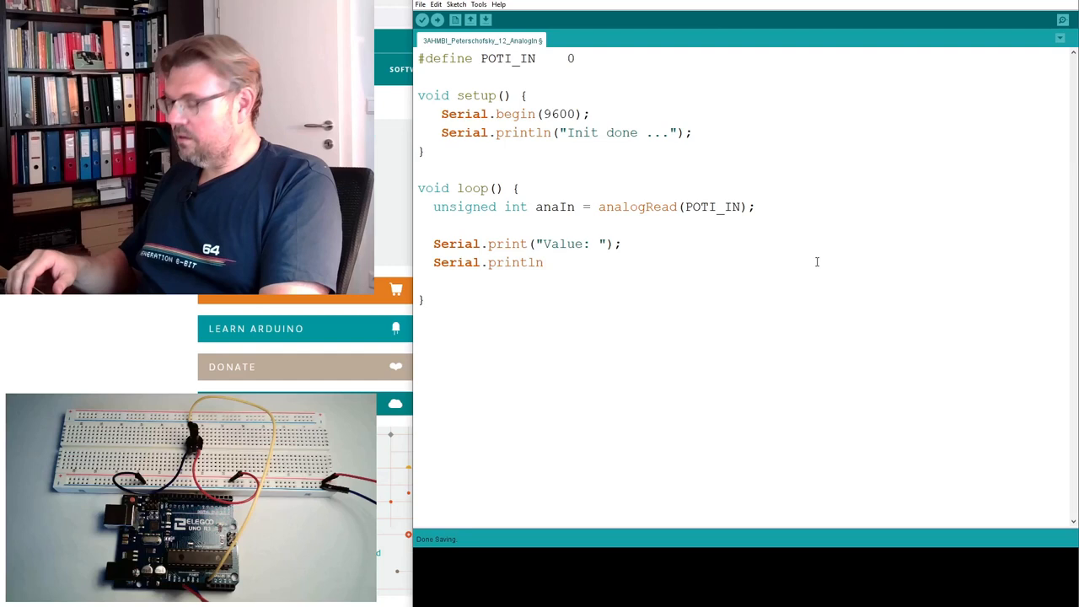
text((anaIn)
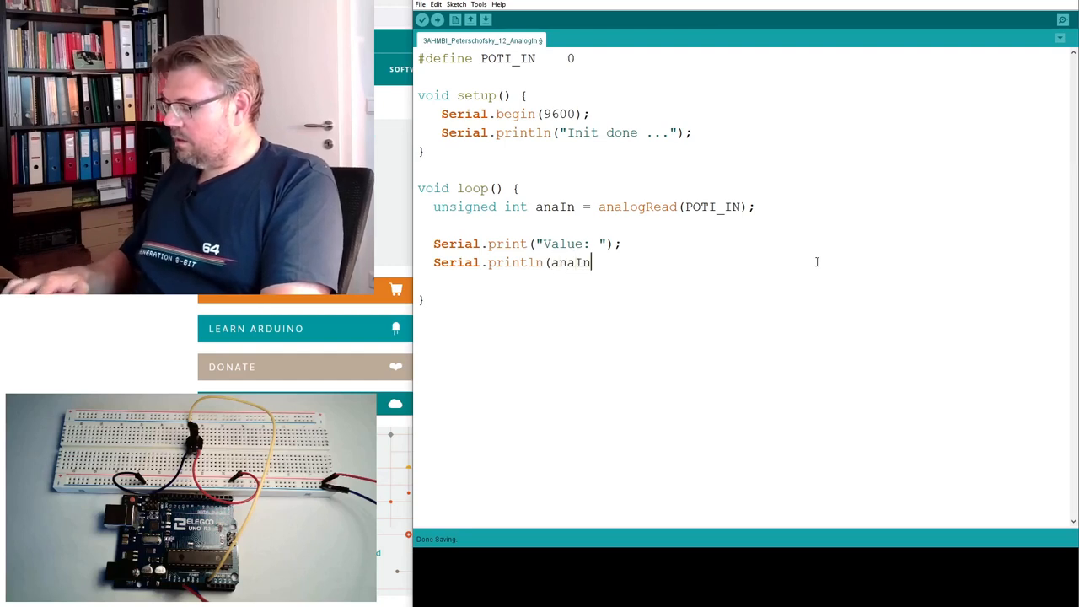
text();)
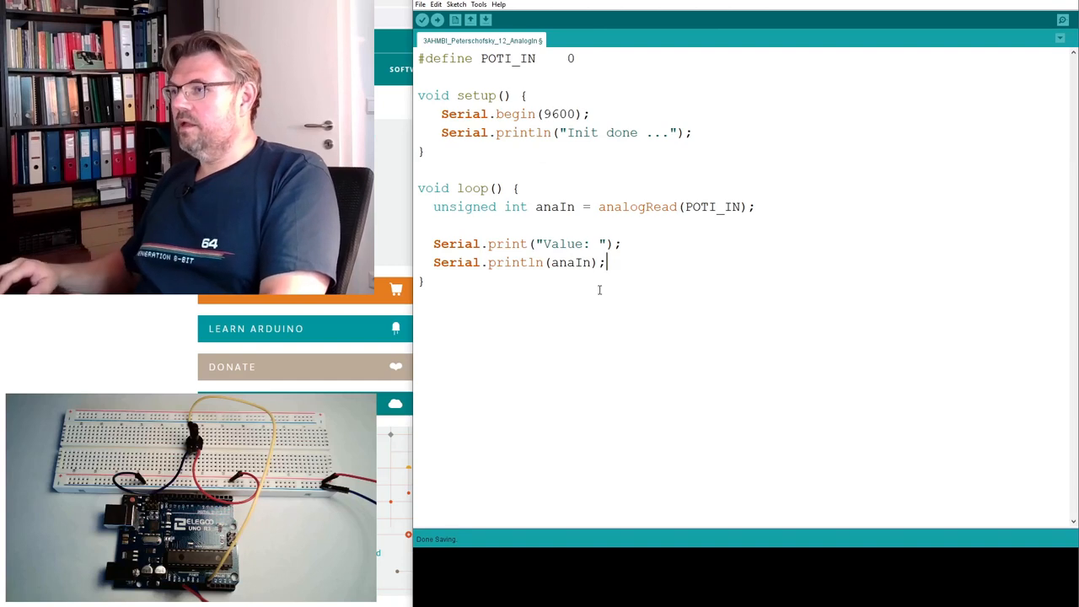
Add delay(100); on a new line at the end of loop.
text(dealy)
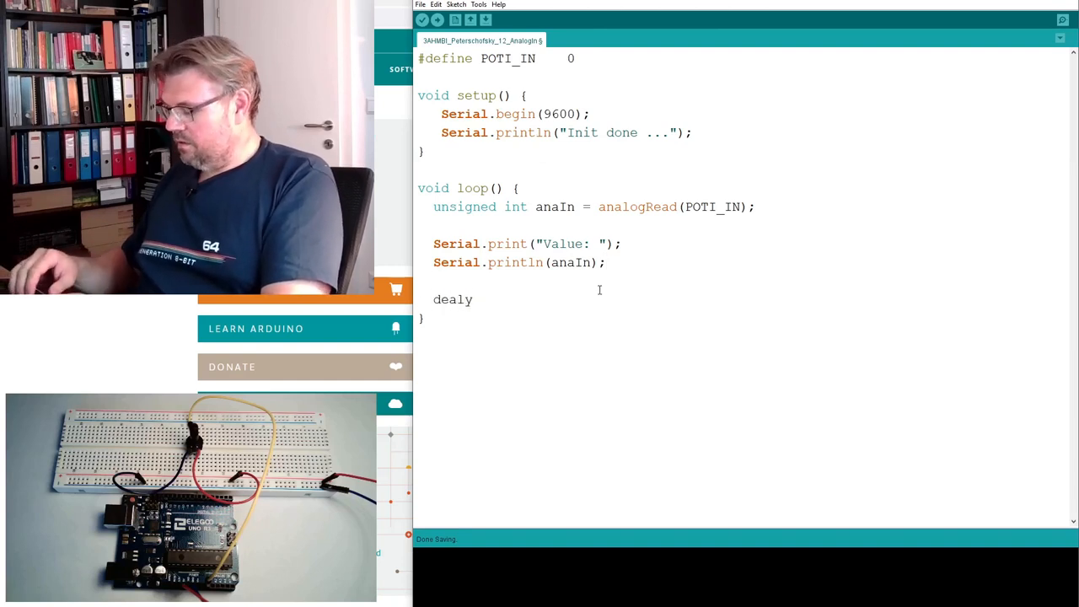
text(delay)
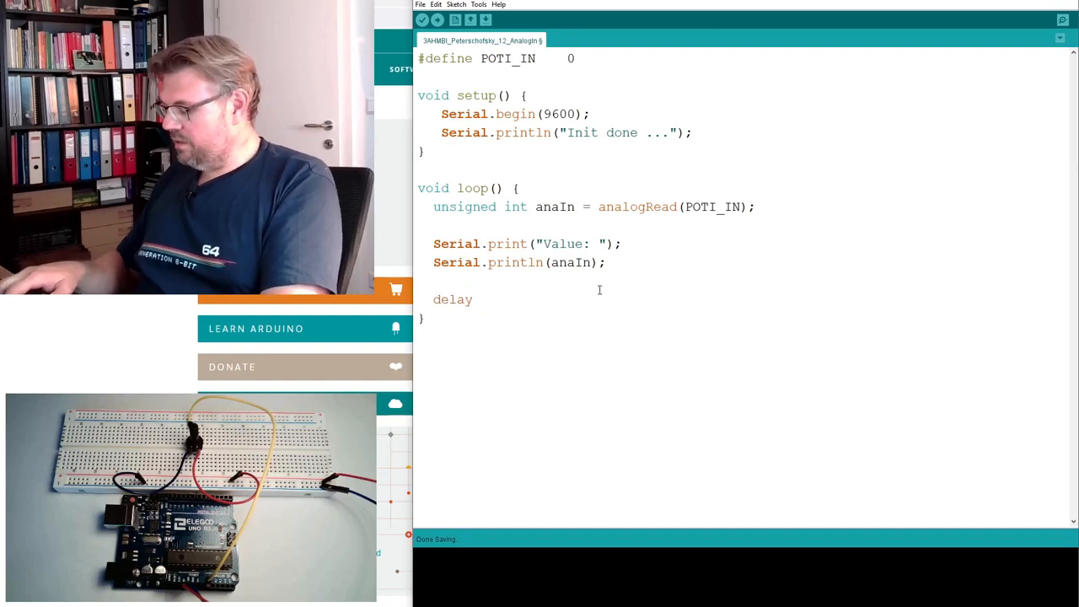
text((100)
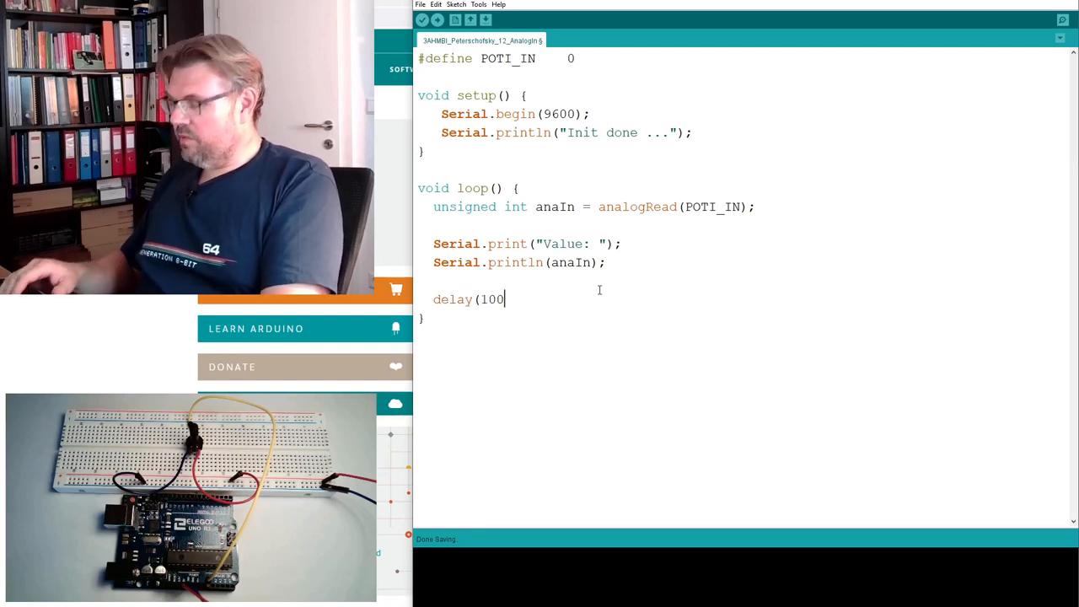
text();)
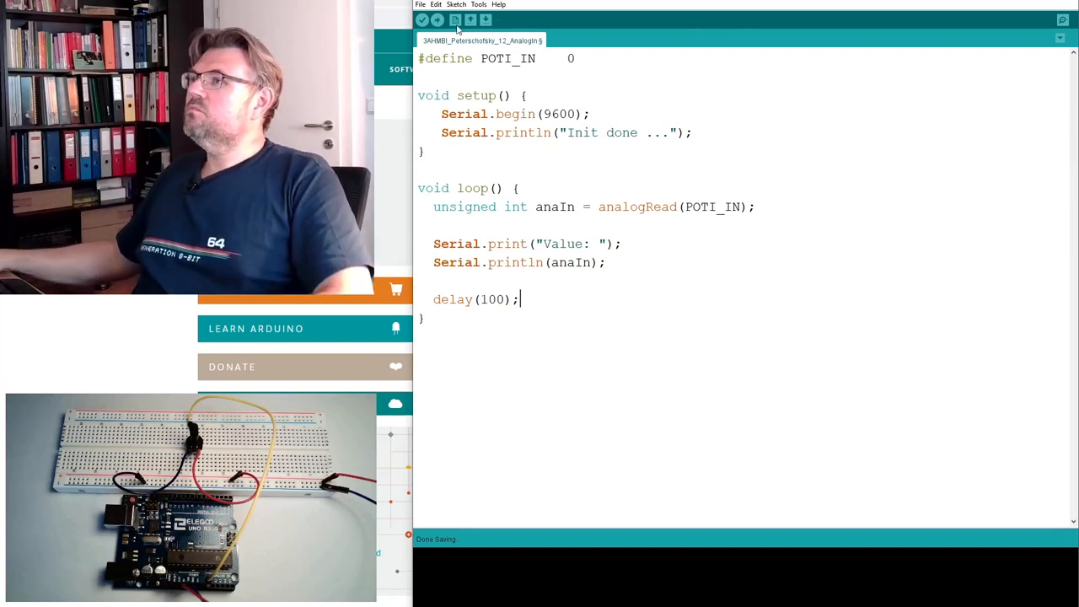
Upload the sketch, then retry after the COM8 port error.
click(437, 20)
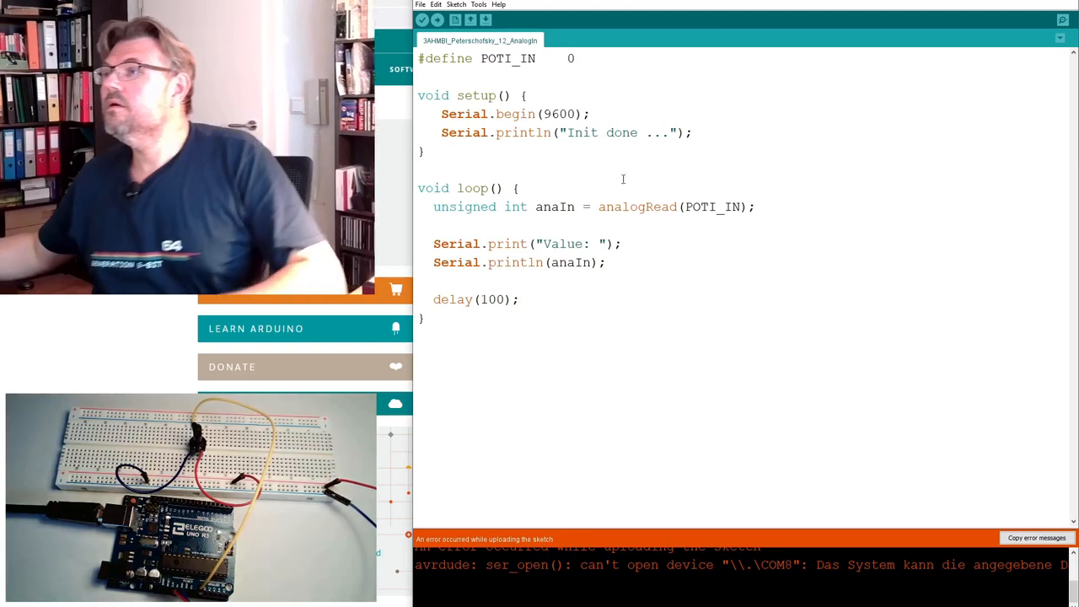
click(436, 19)
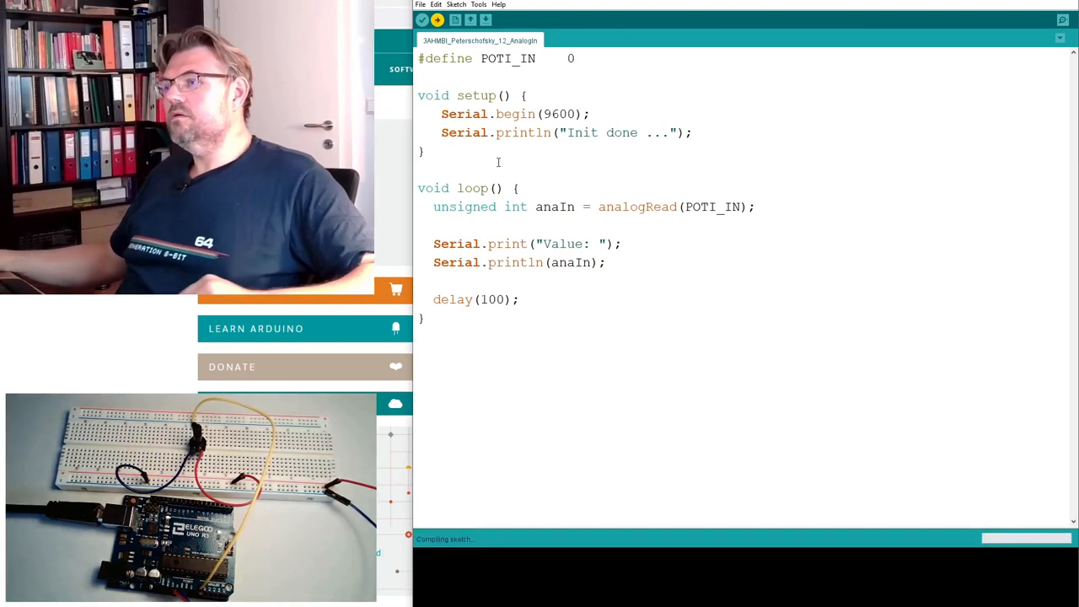
Watch the serial monitor show repeated Value: 433 readings, then return to the editor.
click(436, 20)
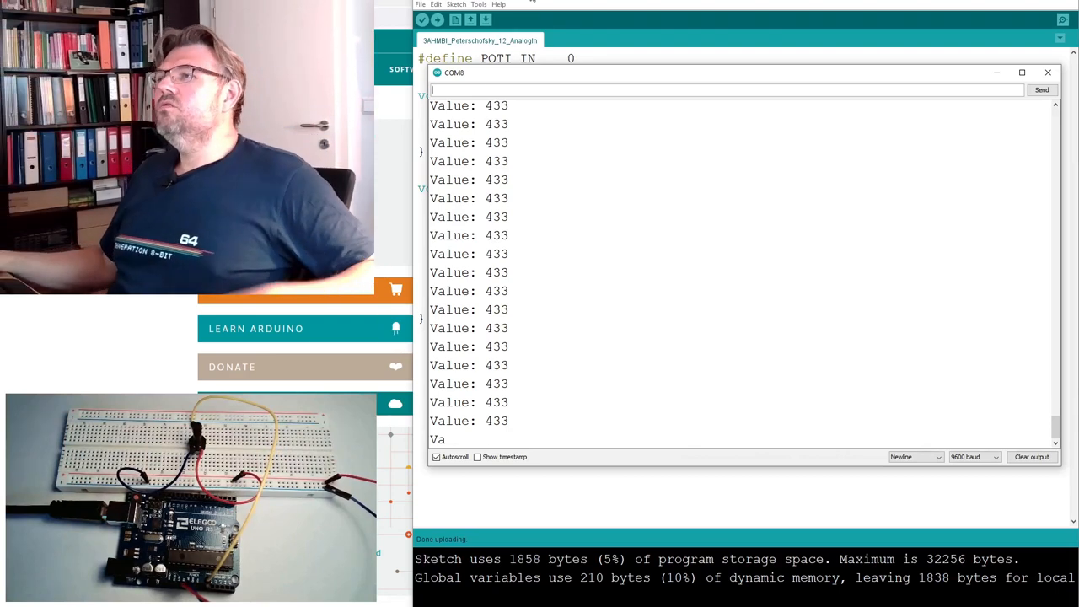
click(1047, 72)
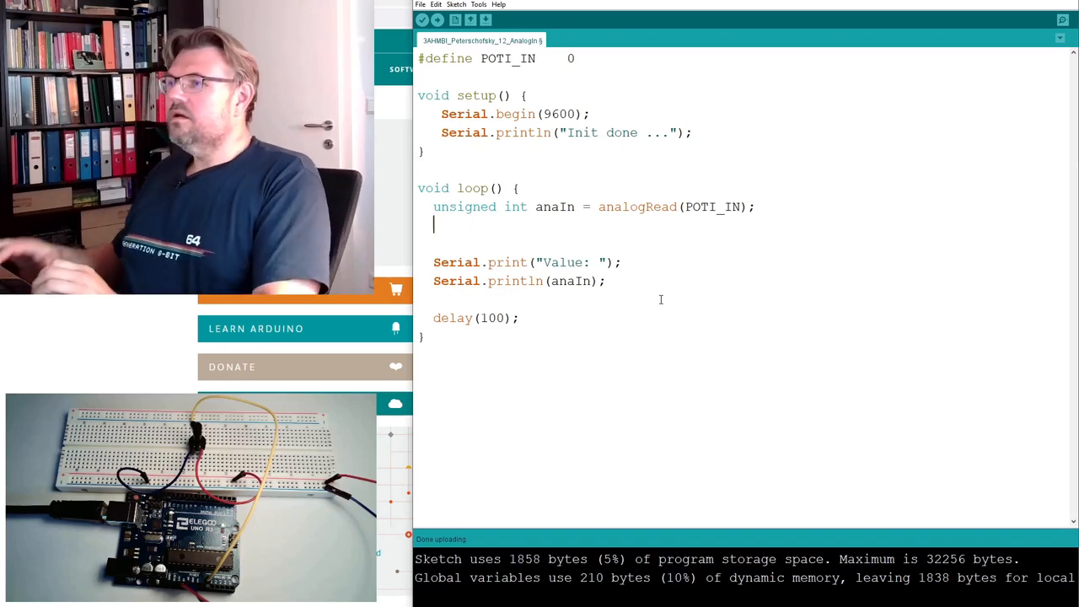
Begin a float percent line casting anaIn to float.
text(float)
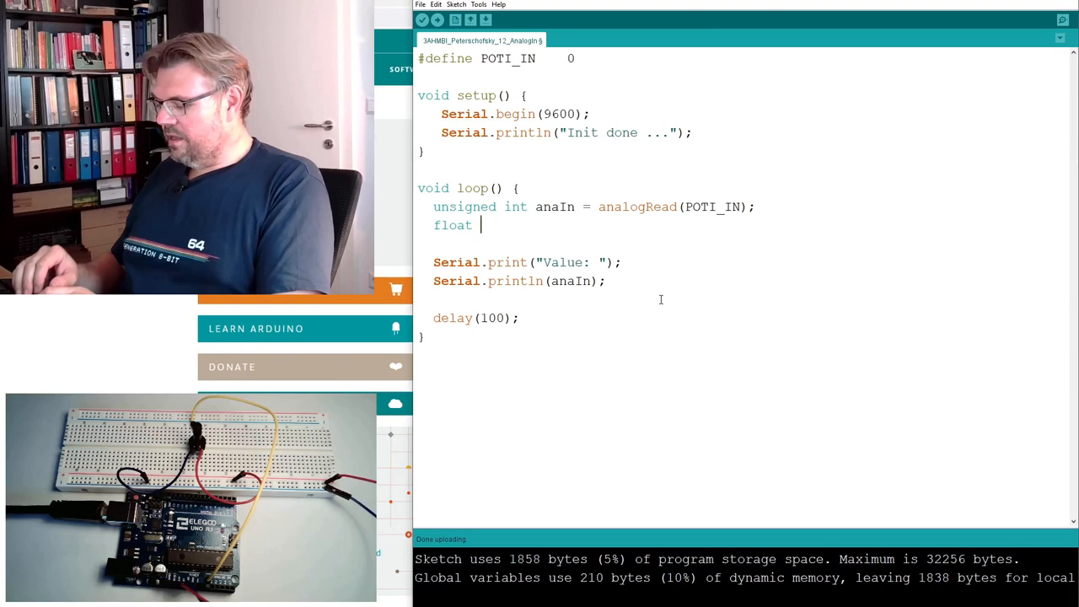
text(percent)
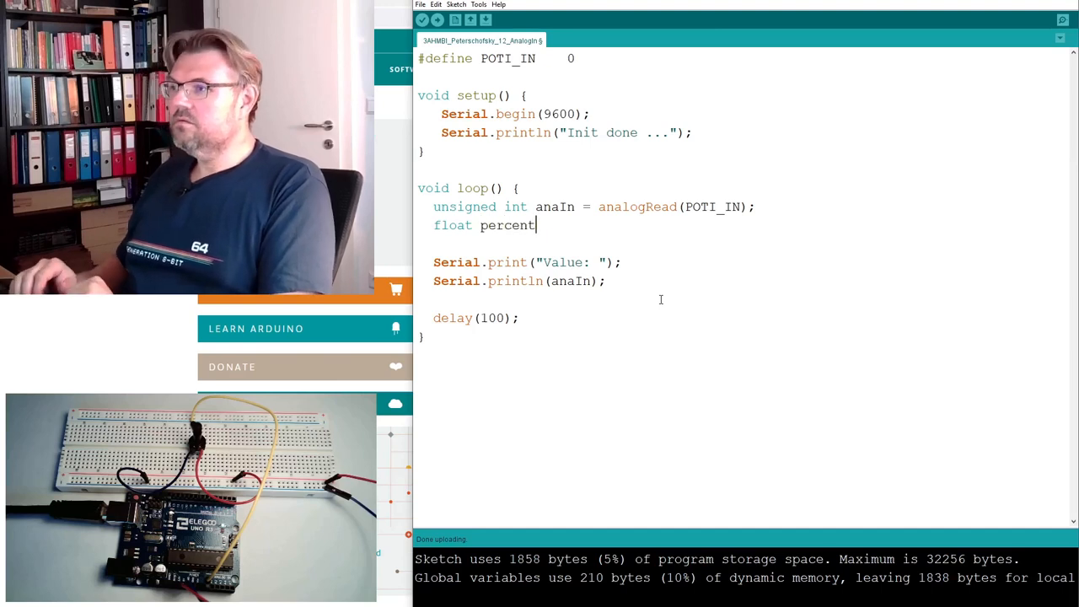
text(=)
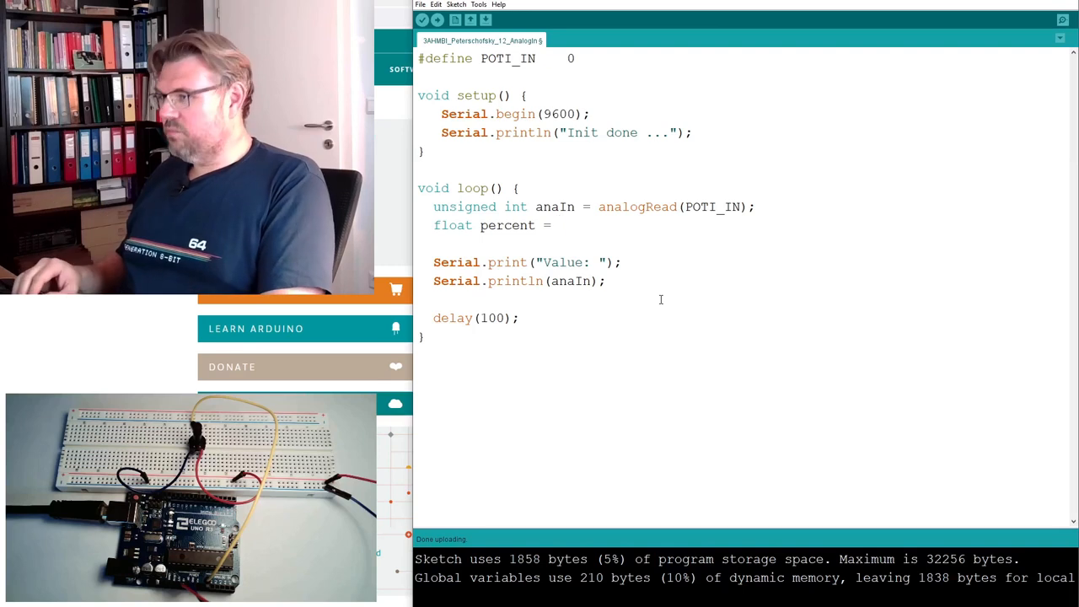
text((f)
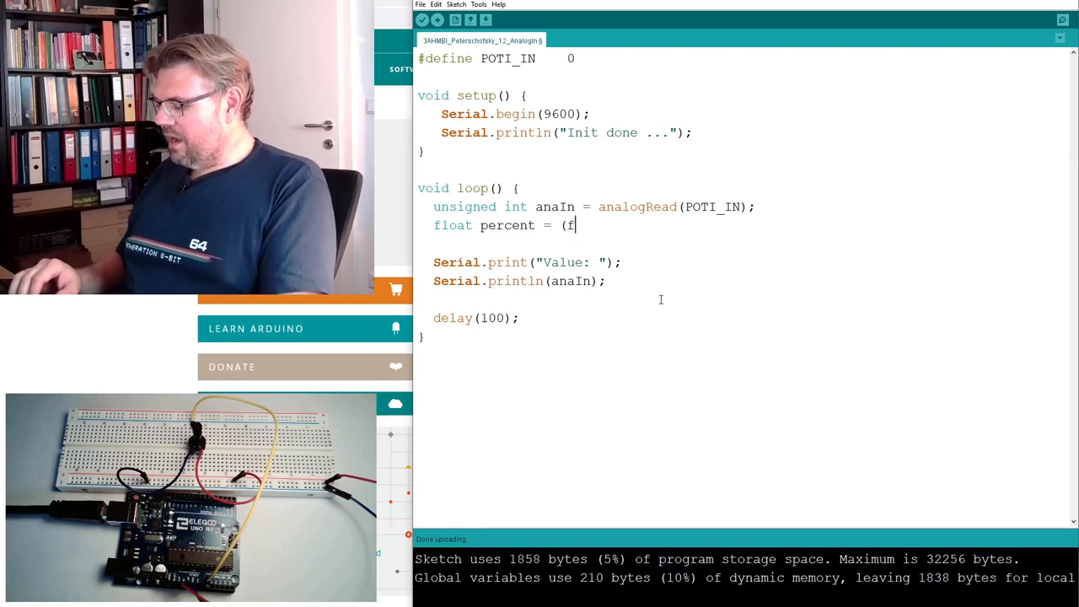
text(loat))
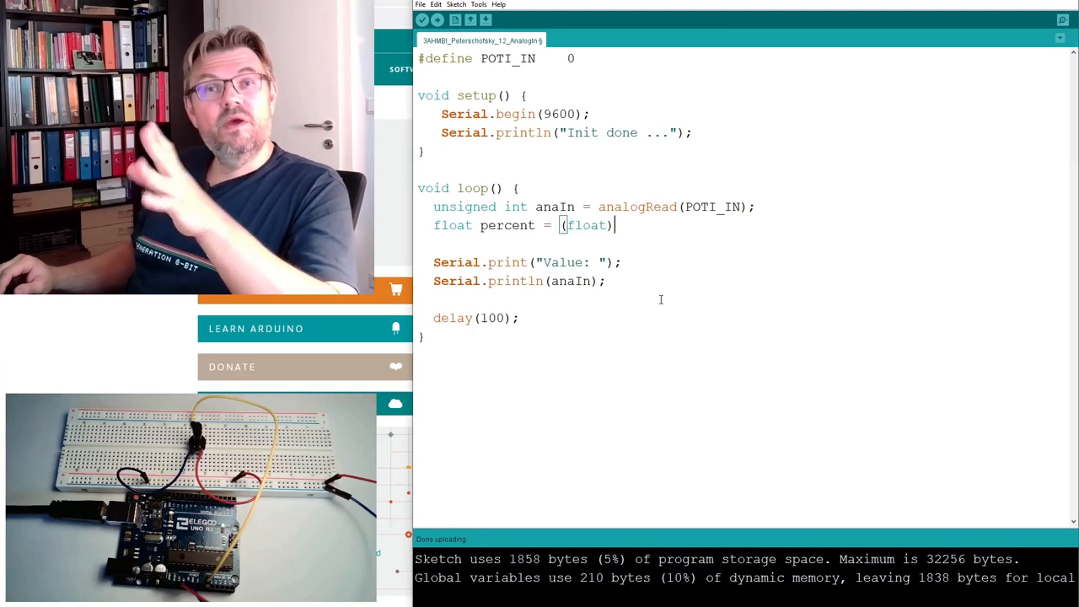
text(an)
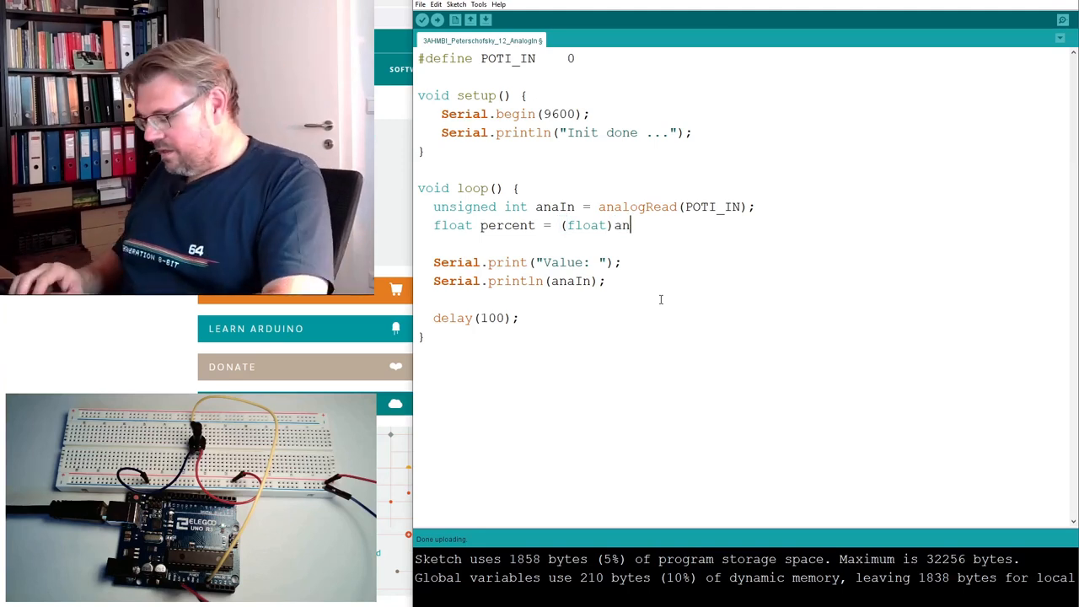
text(aIn)
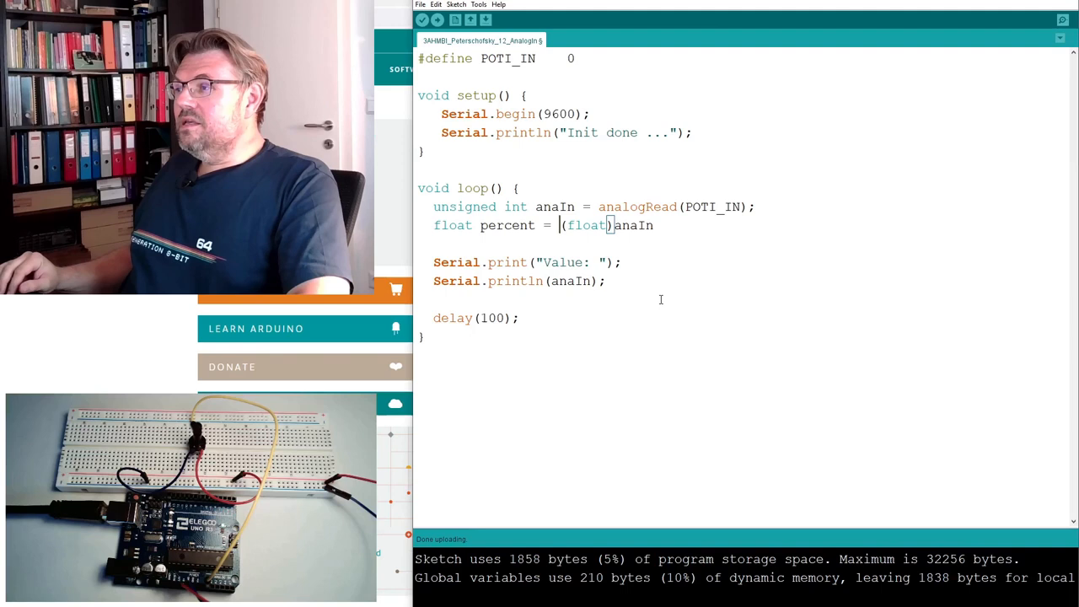
Complete the expression as ((float)anaIn*100/1023).
double_click(586, 225)
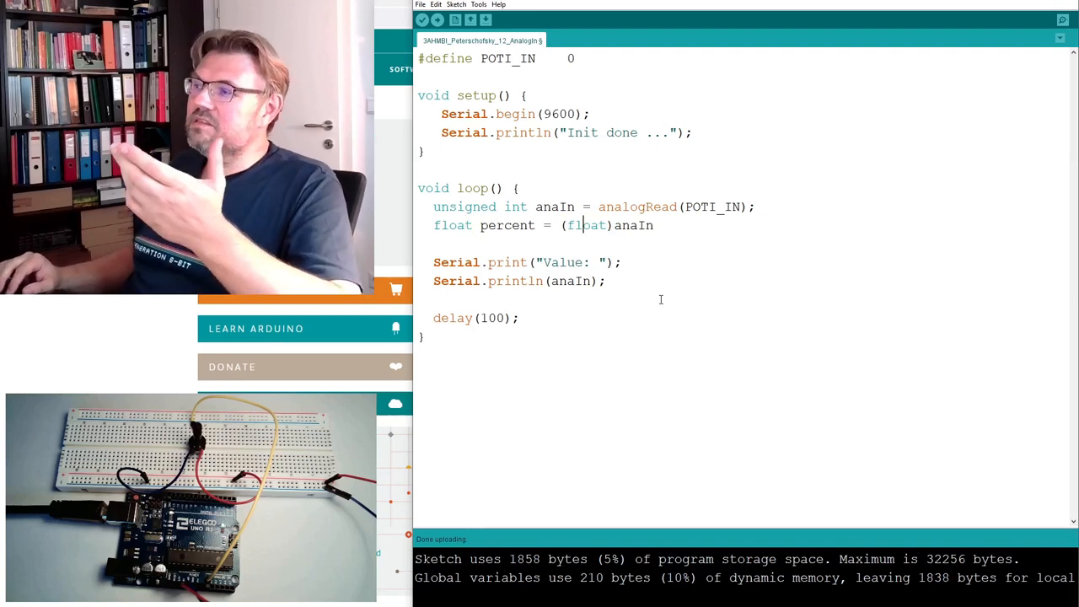
text(()
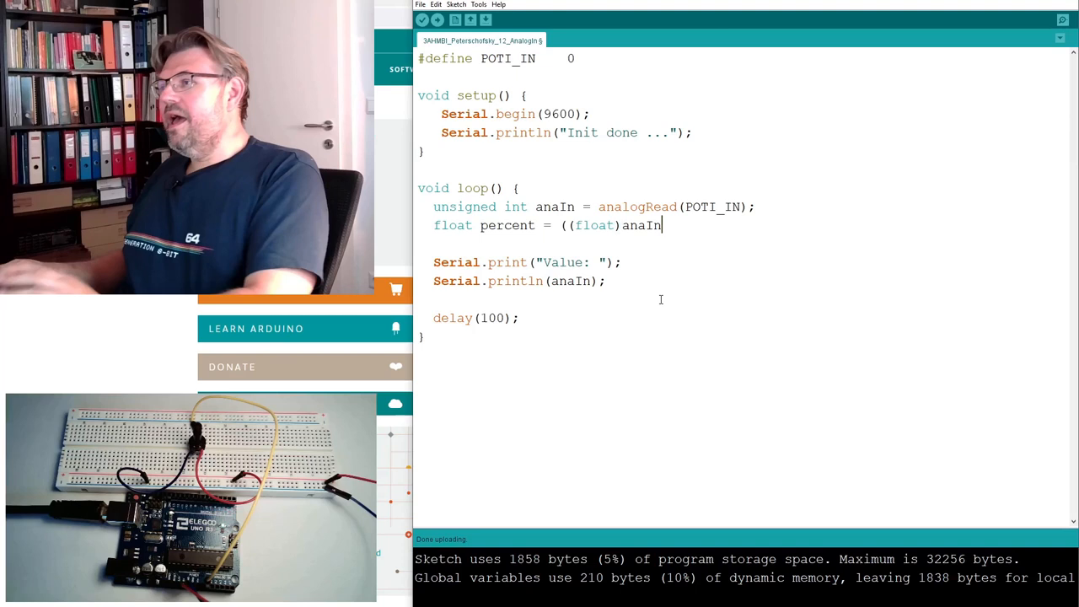
text(*)
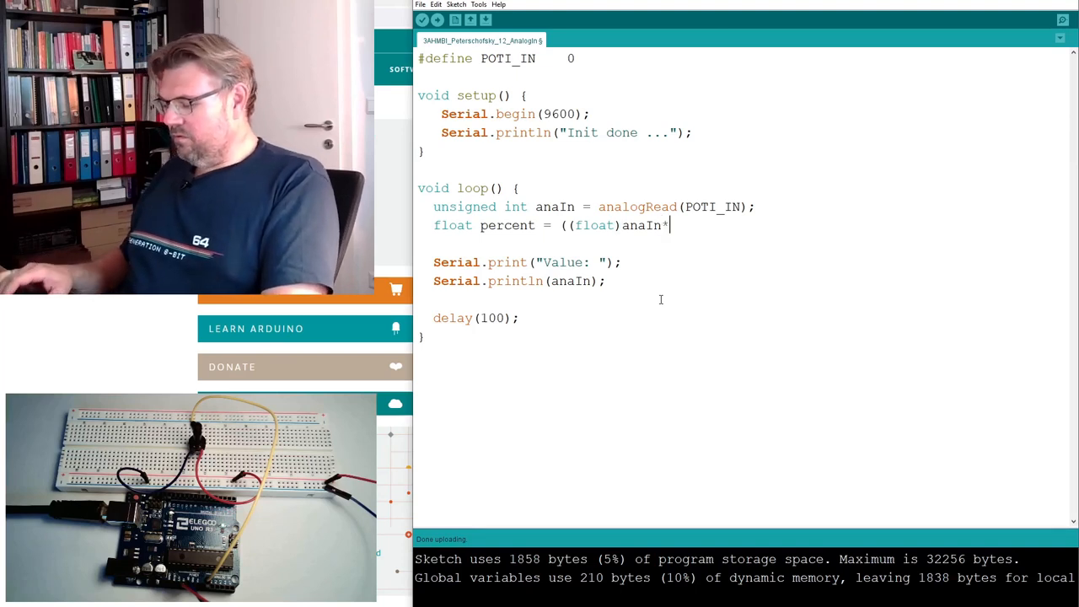
text(100)
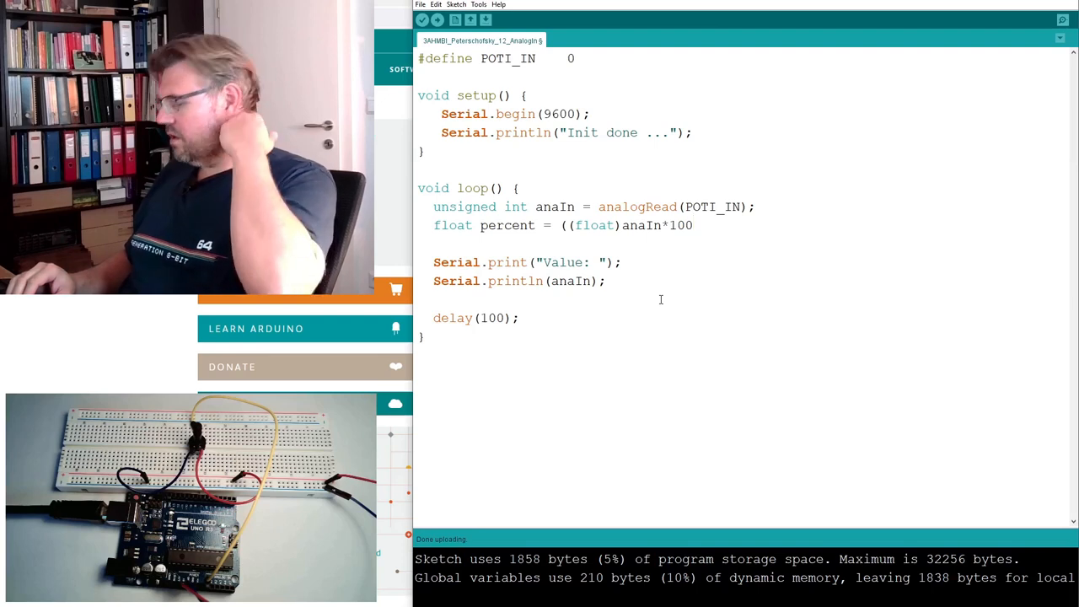
text(/10)
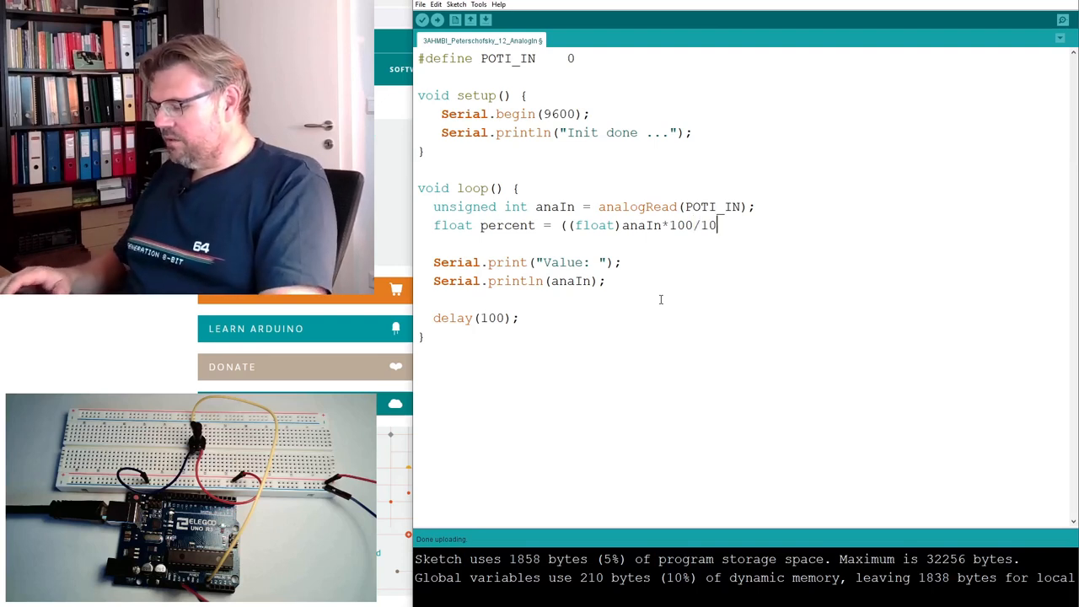
text(23);)
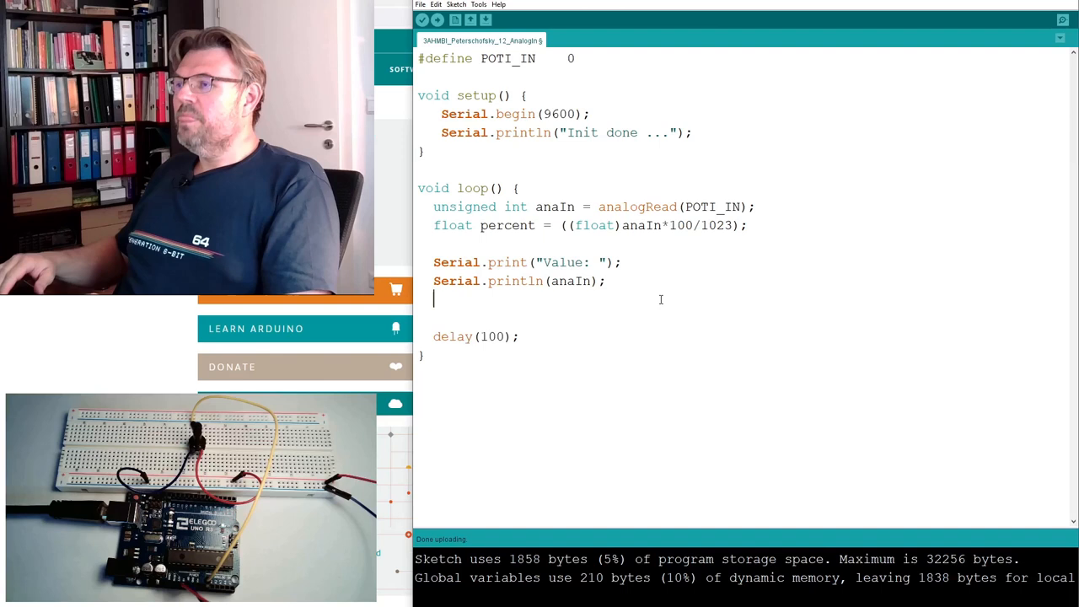
Add Serial.print(" (") and Serial.print(percent) after the value print.
text(Serial.)
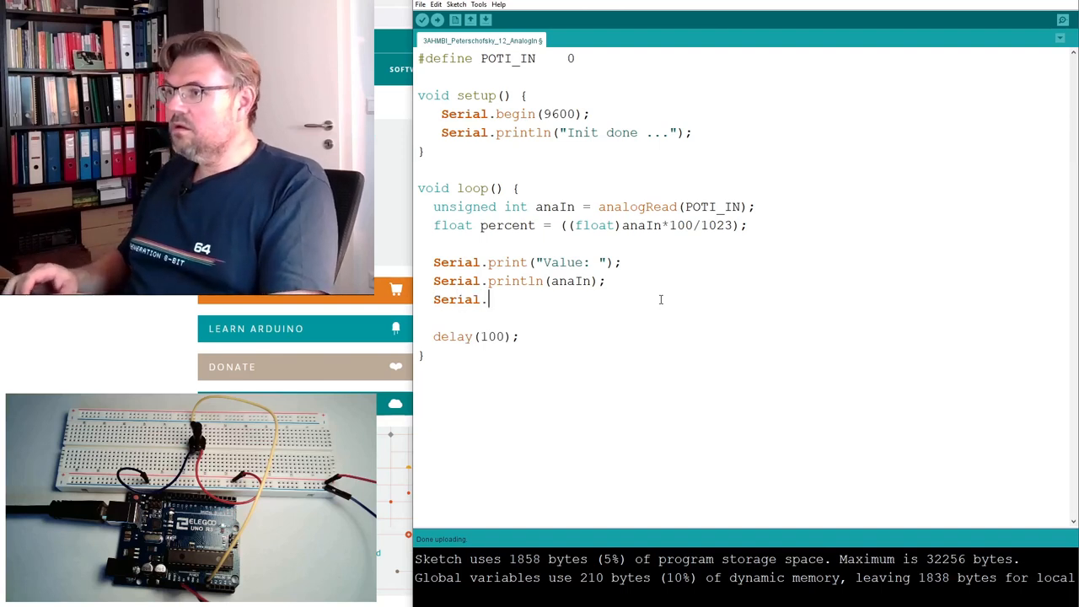
text(print)
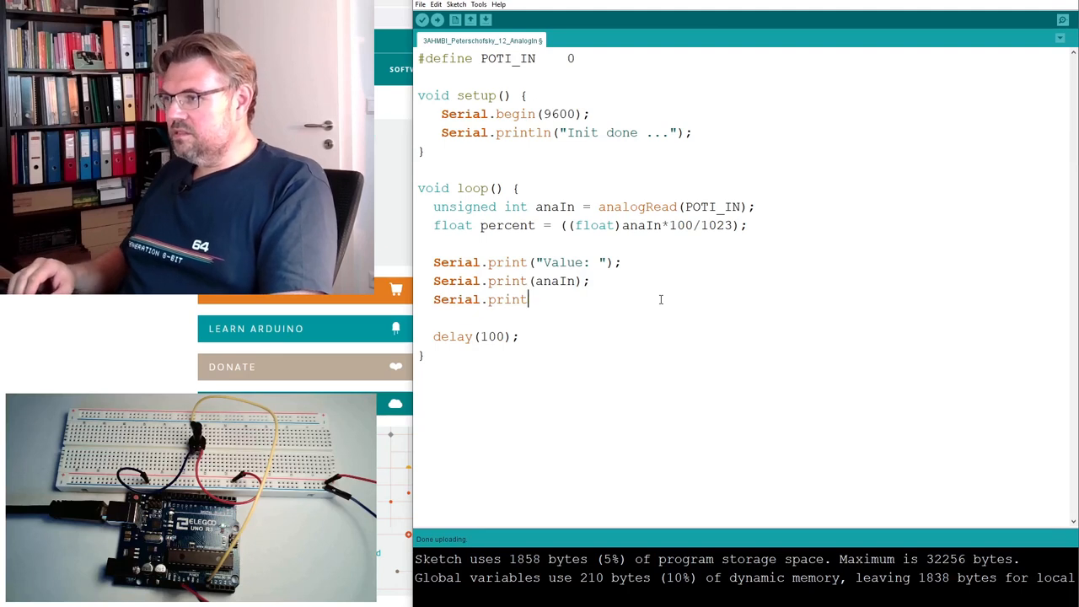
text(()
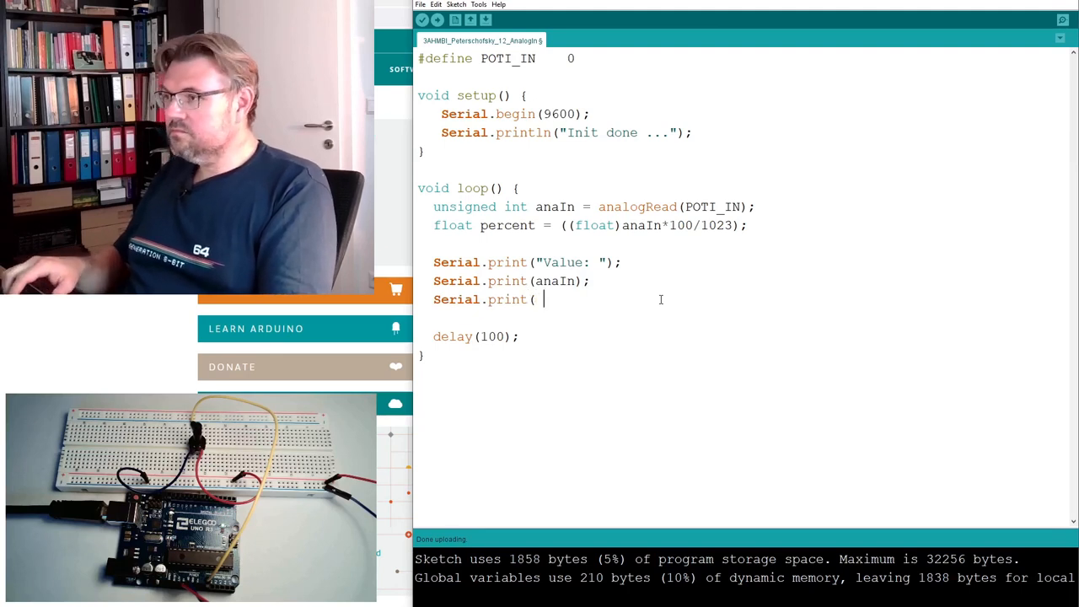
text(")
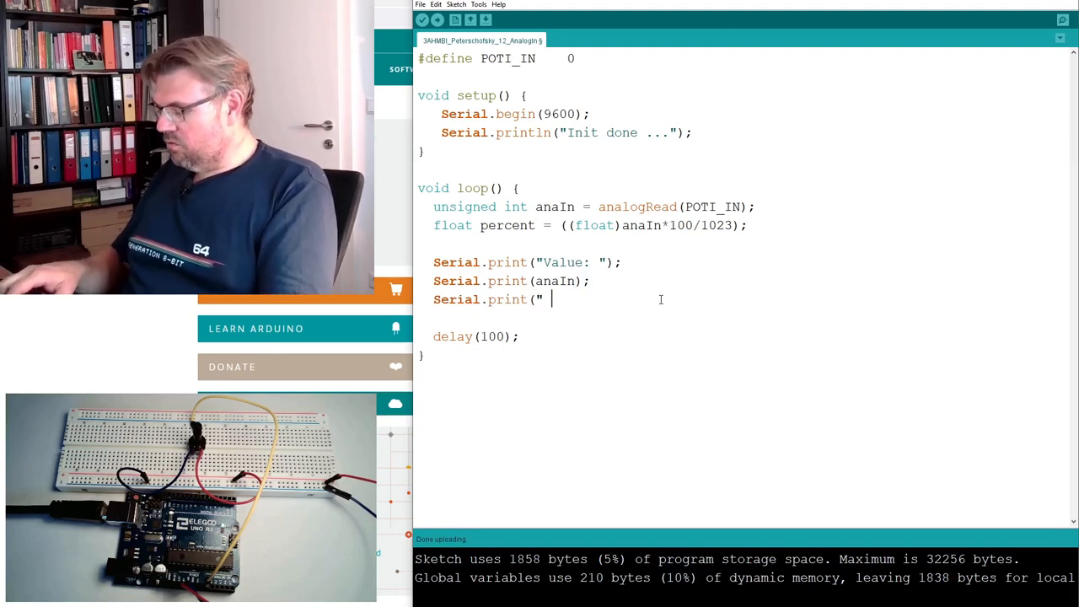
text((");)
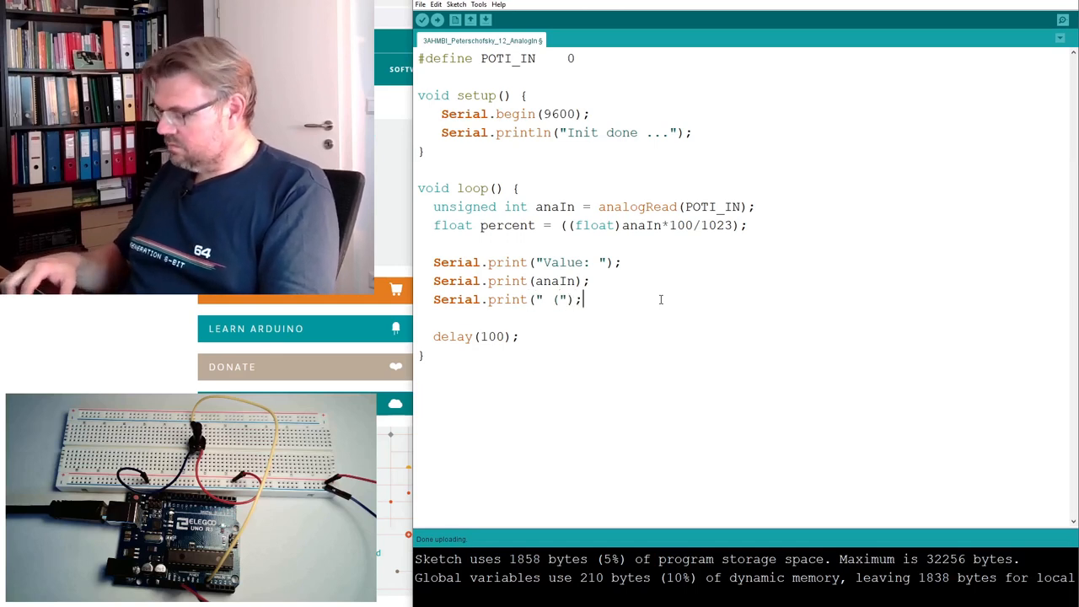
text(Serial.pri)
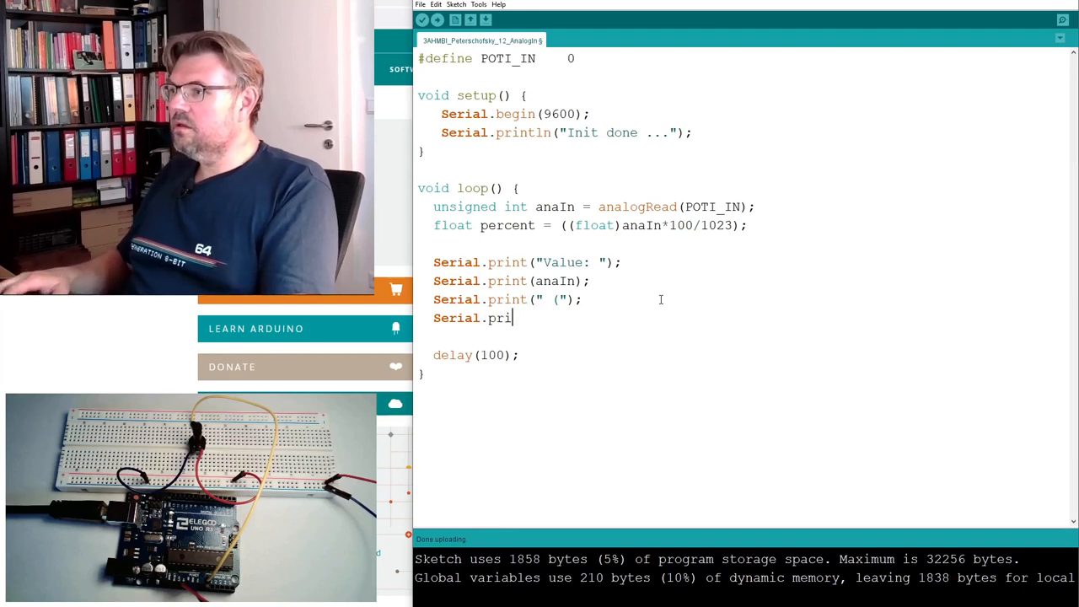
text(nt()
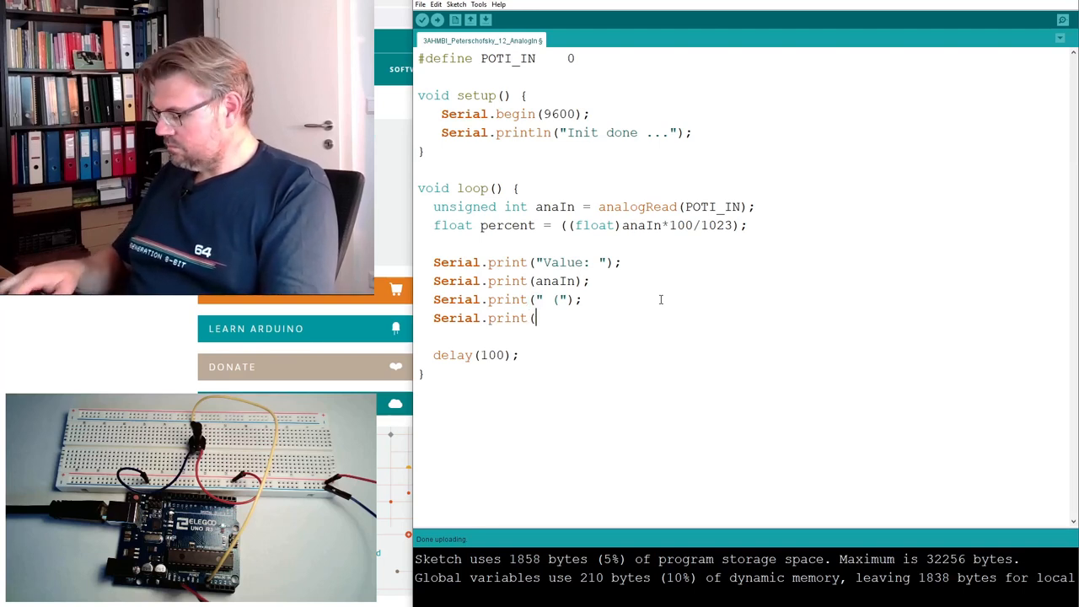
text(per)
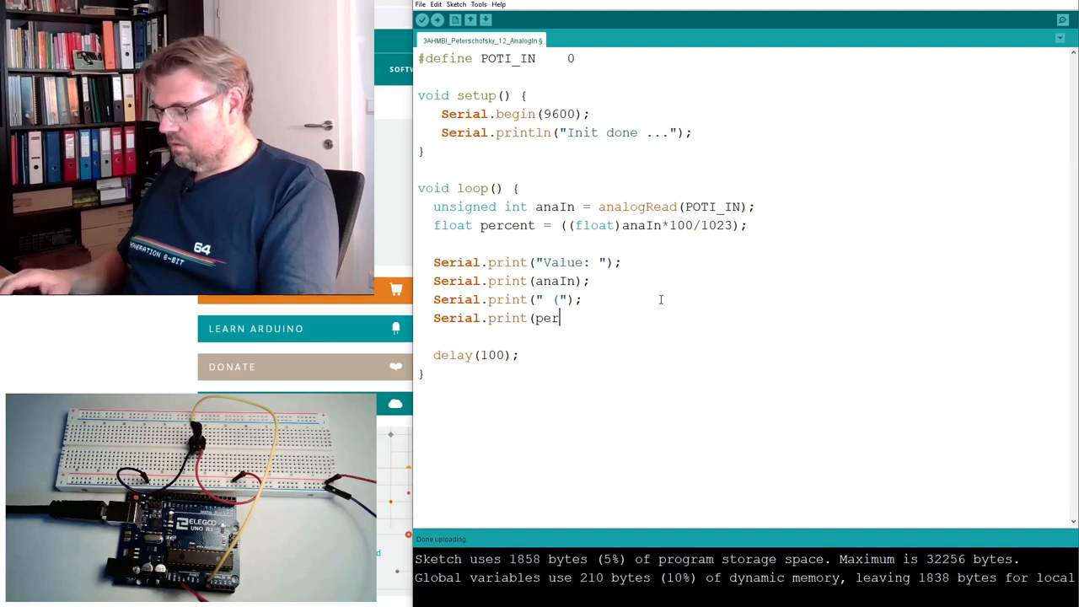
text(cent);)
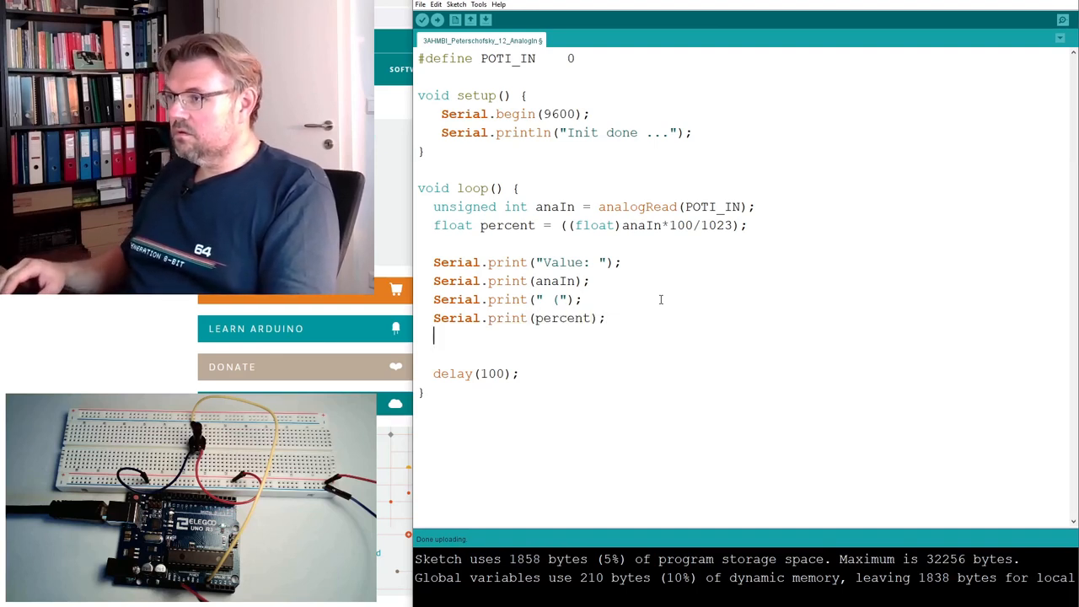
Add Serial.println(" %)") to end the output line.
text(Seria.prin)
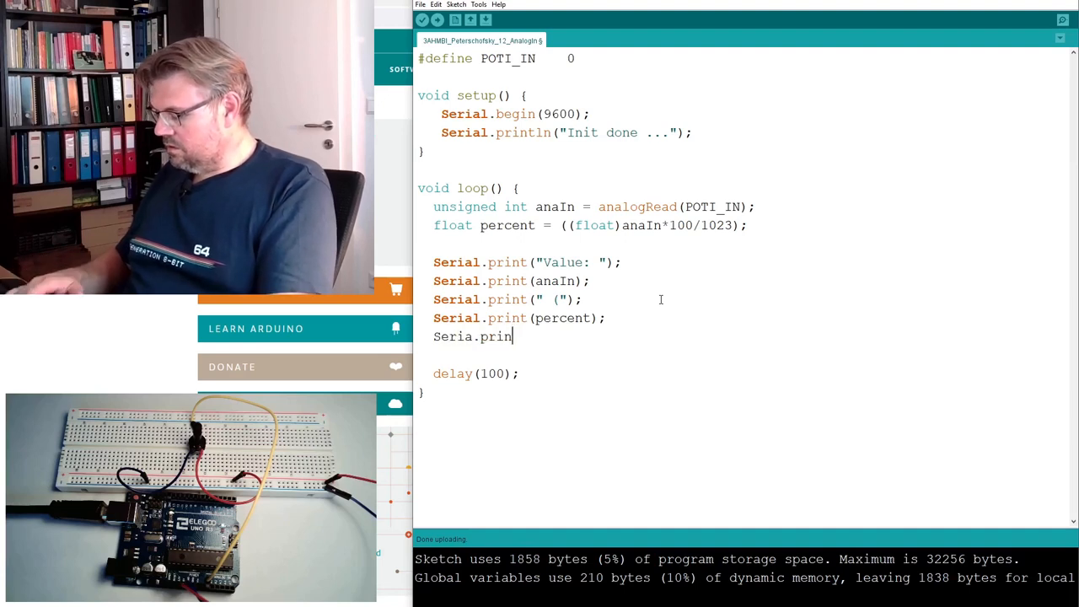
text(tln)
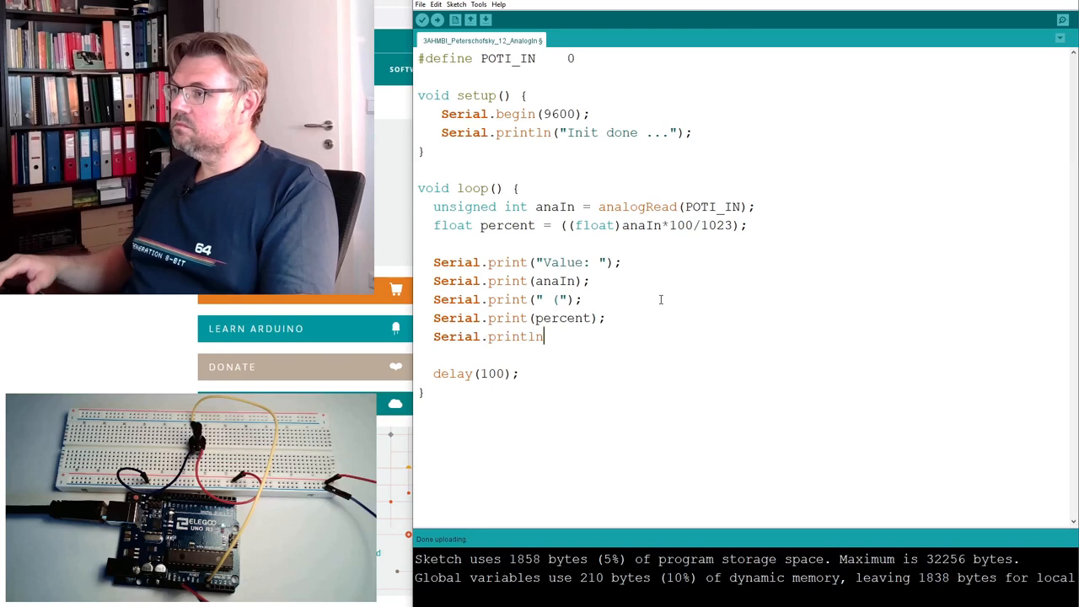
text((")
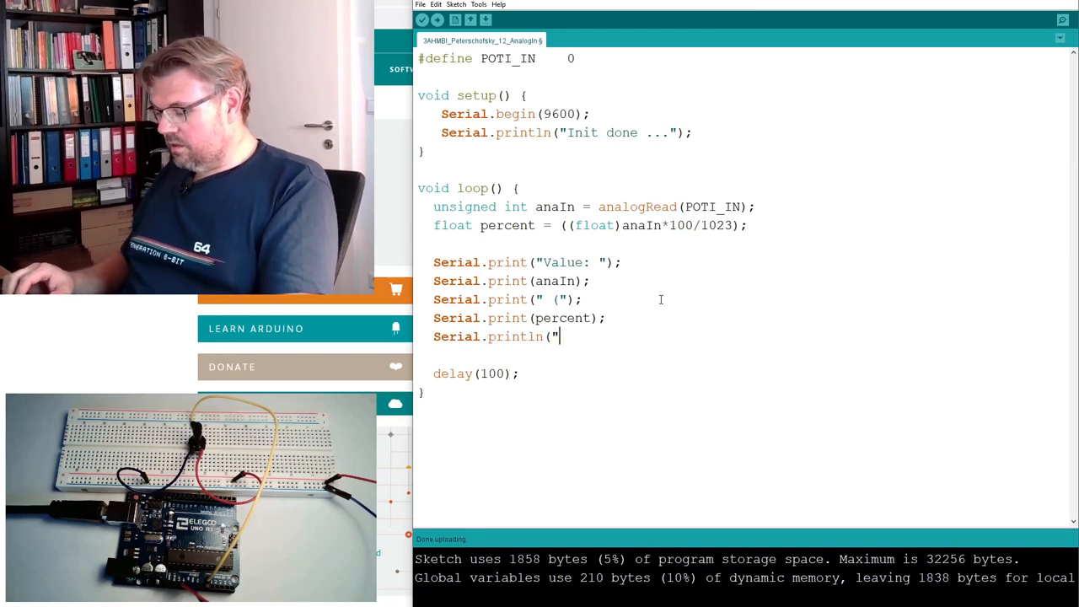
text(%)";)
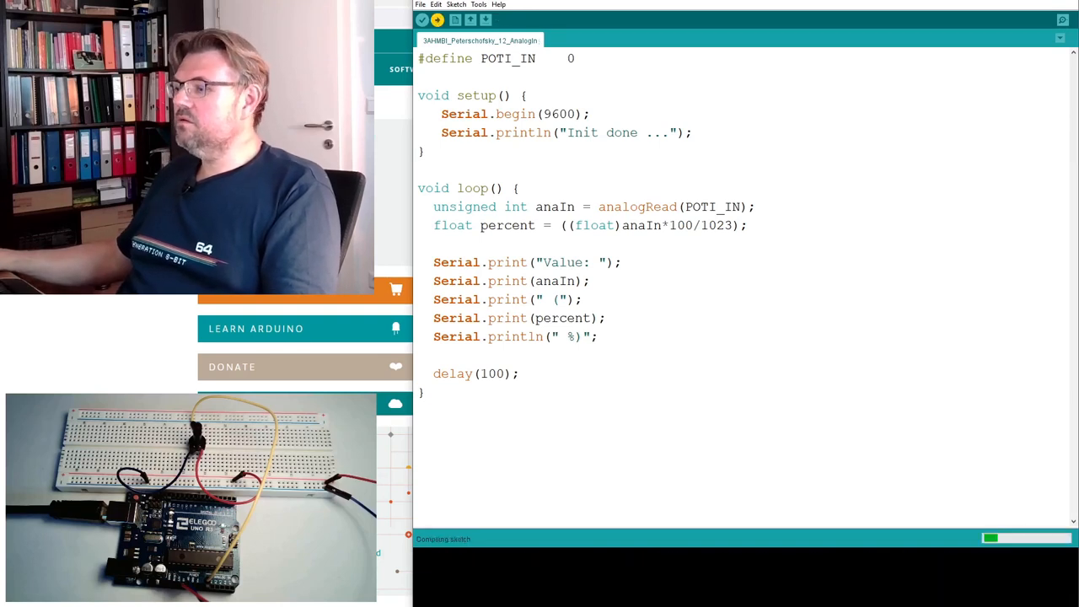
Fix the missing parenthesis, re-upload, and confirm output like Value: 320 (31.28 %).
click(1063, 20)
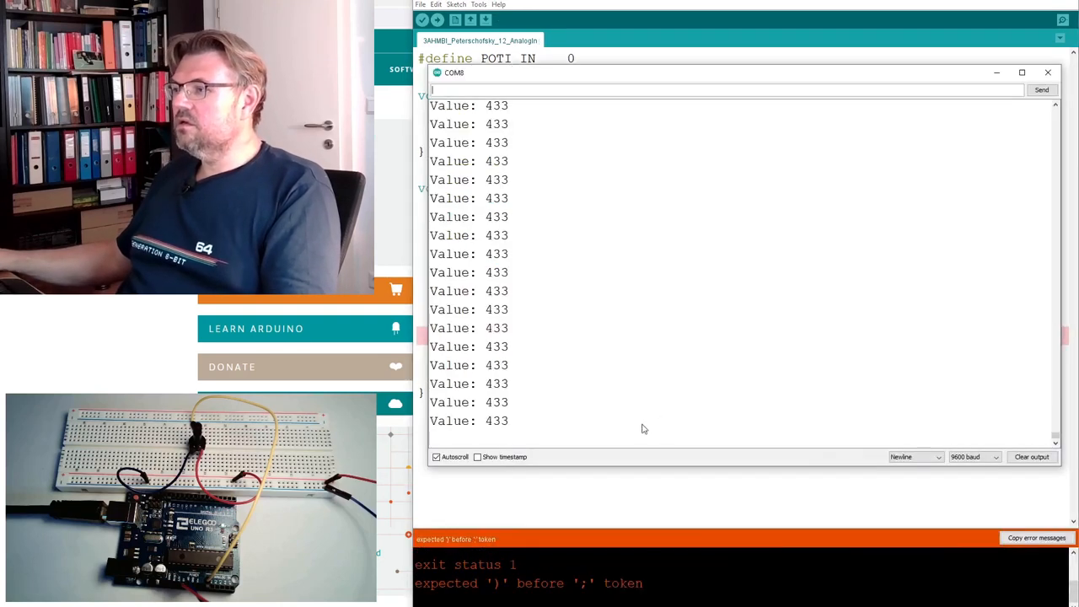
click(1047, 73)
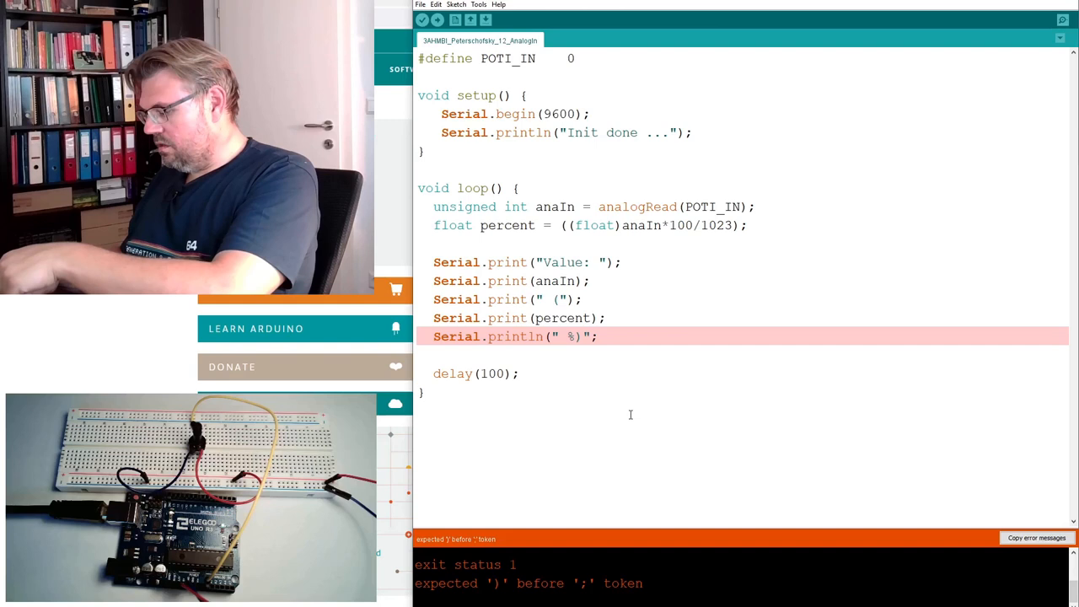
click(421, 19)
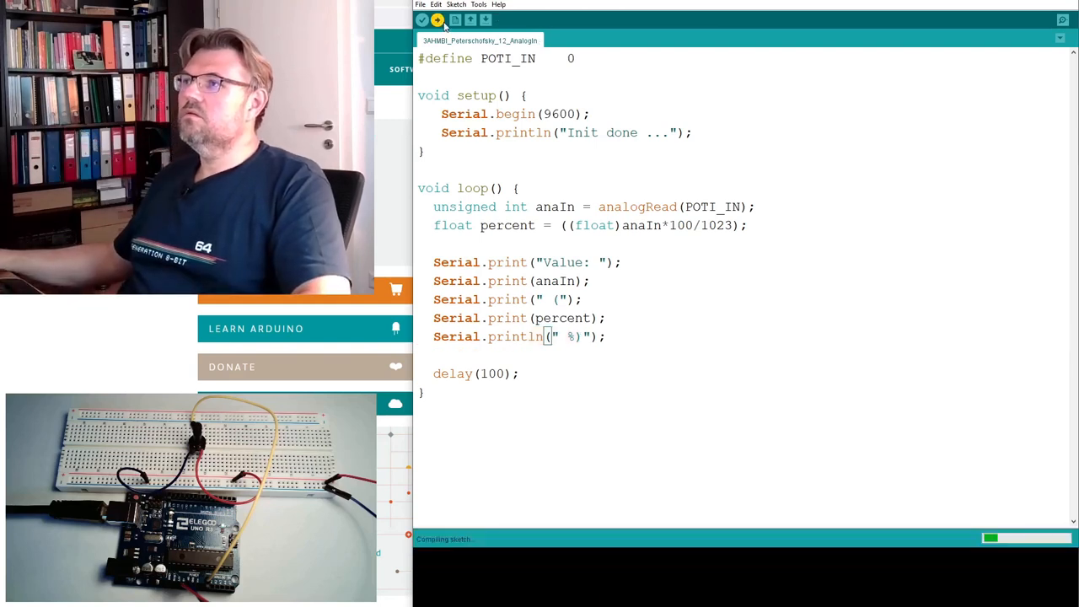
click(1062, 19)
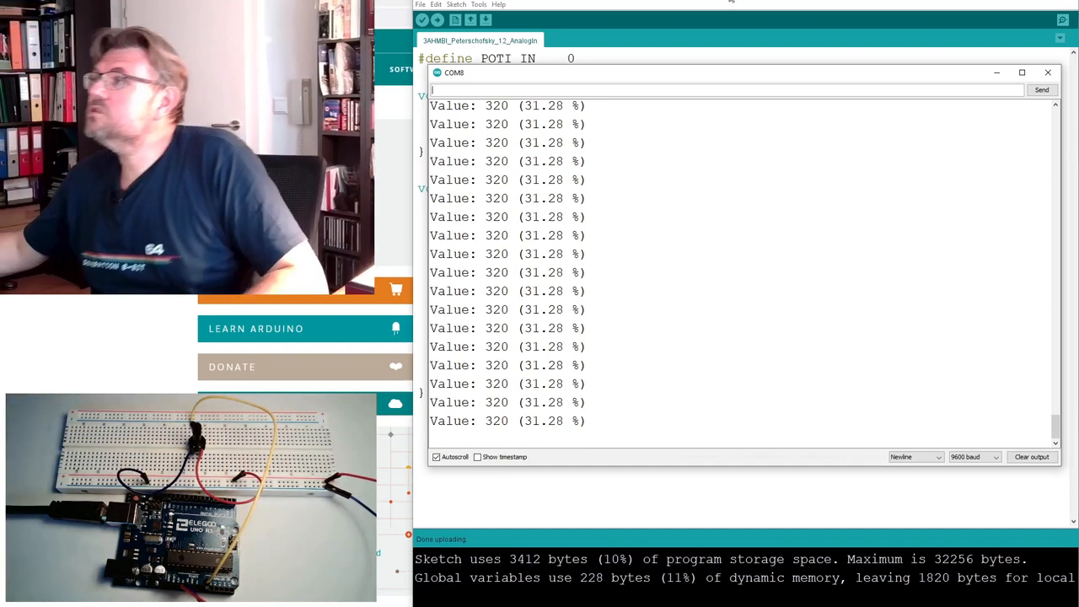
click(1048, 73)
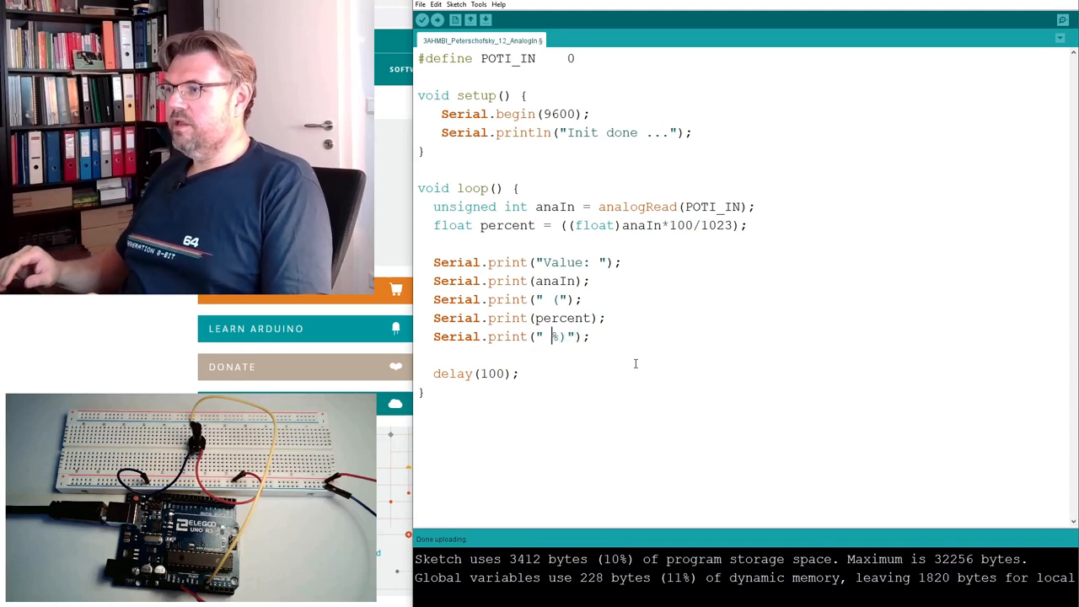
Change " %)" to " %, " and add Serial.print(percent*5/100); for the voltage.
text(%,)
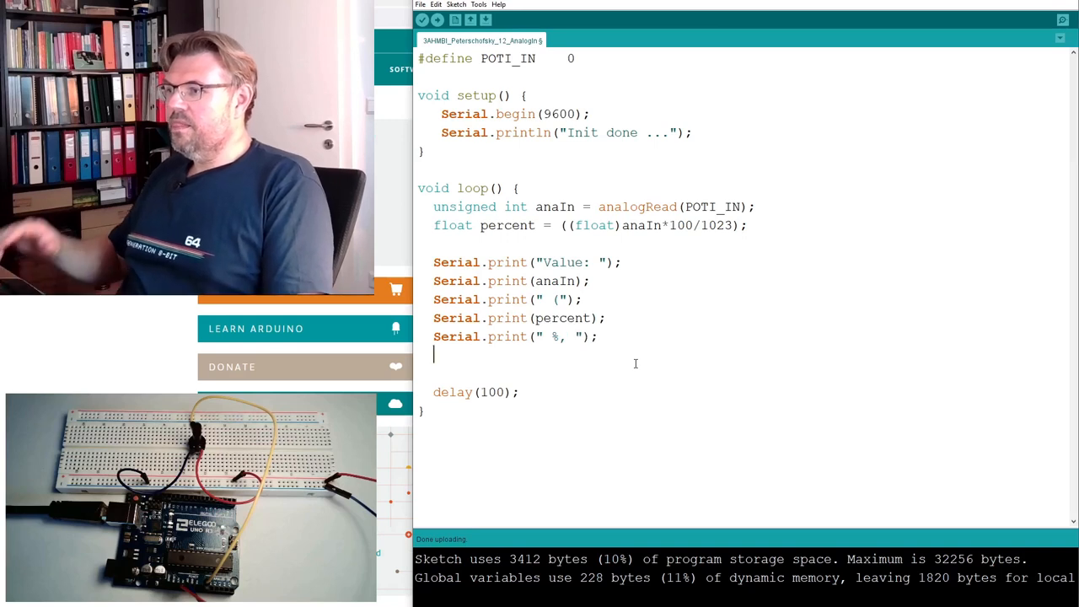
text(Serial.p)
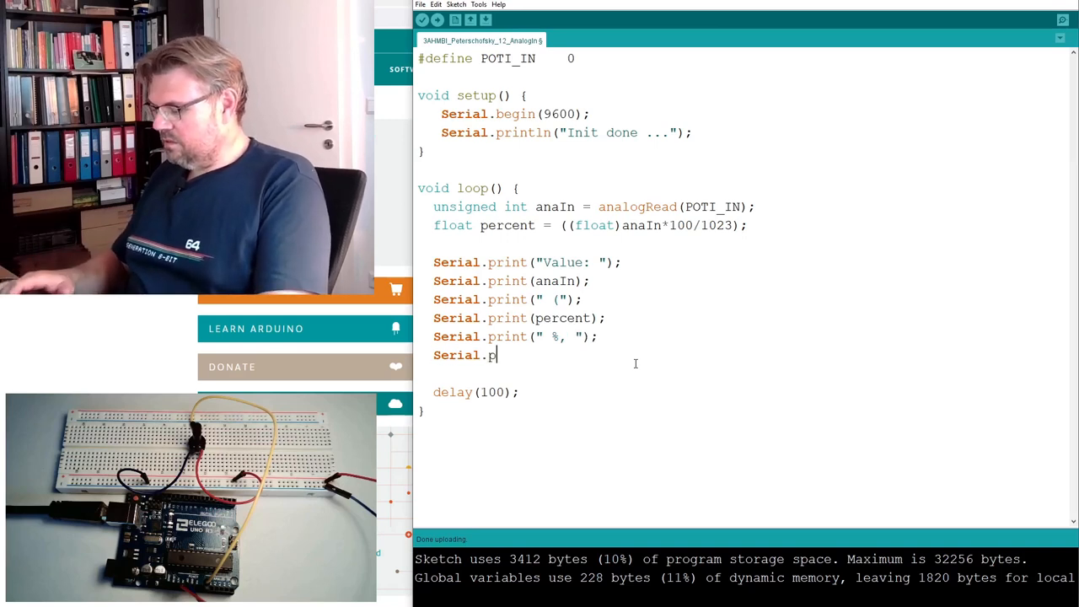
text(ri)
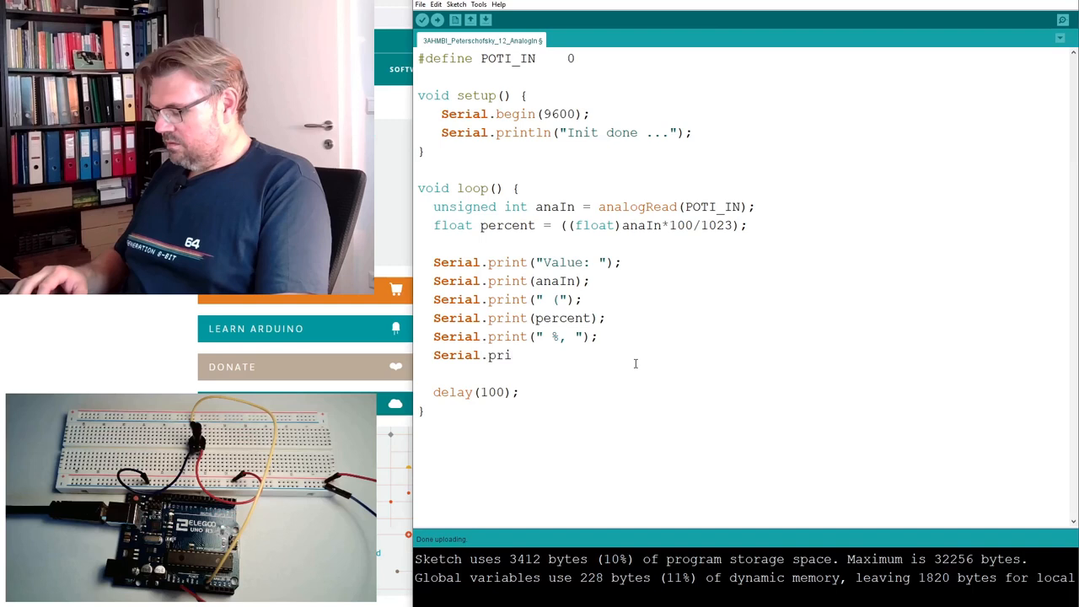
text(nt()
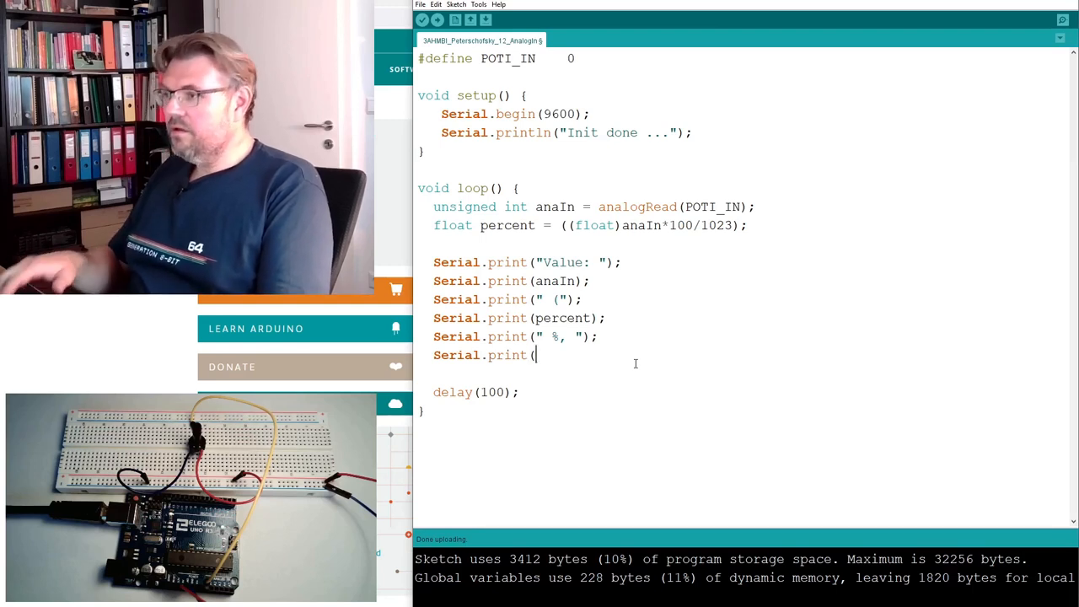
text(pe)
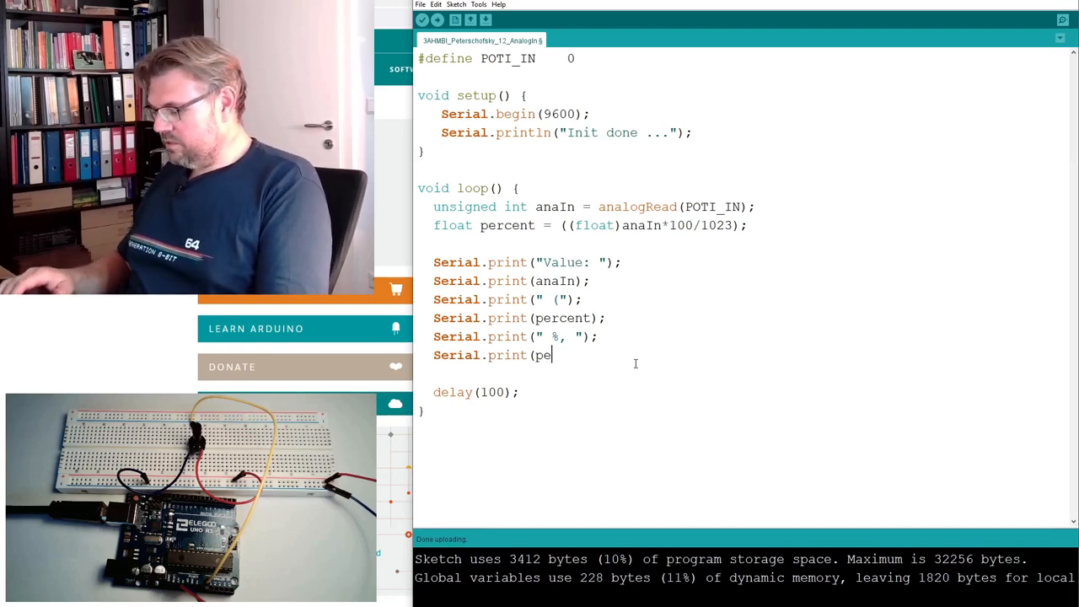
text(rcent*)
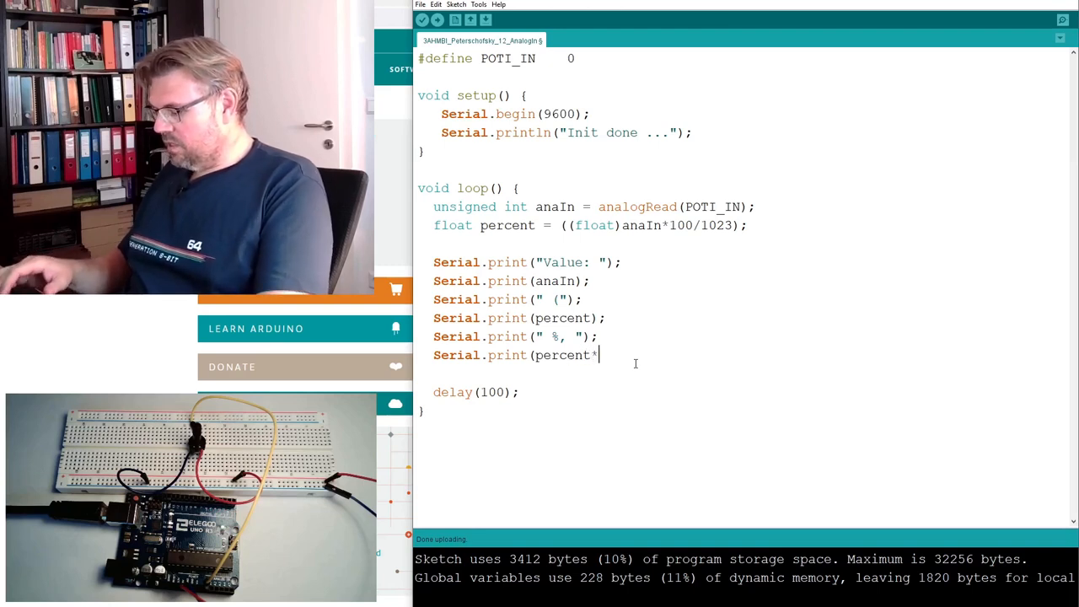
text(5/100);)
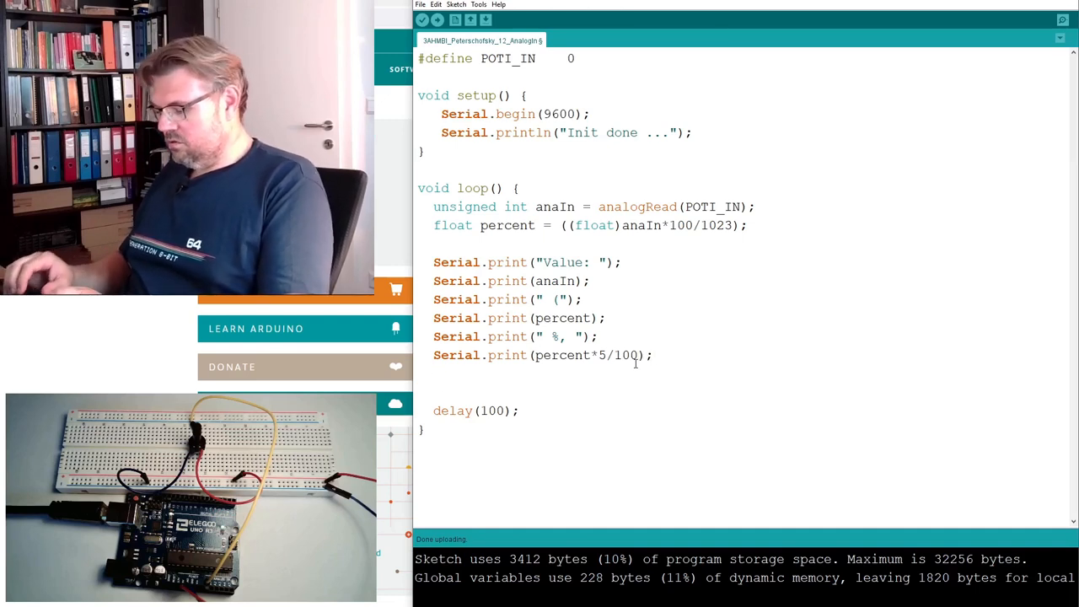
Add Serial.println(" V)"); to end each output line with the volt unit.
text(Serial.pürint)
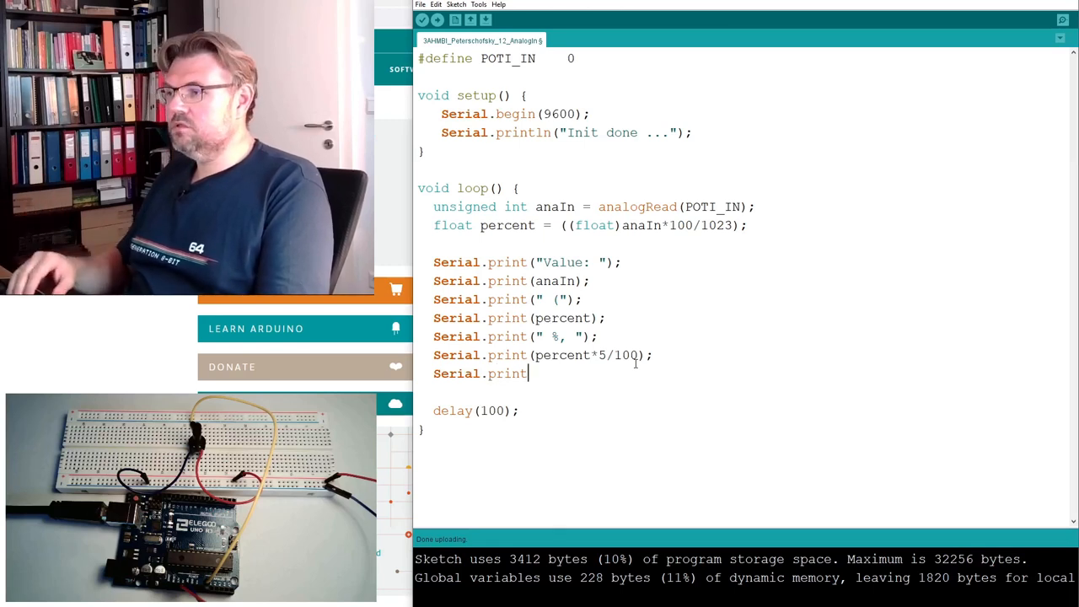
text(ln)
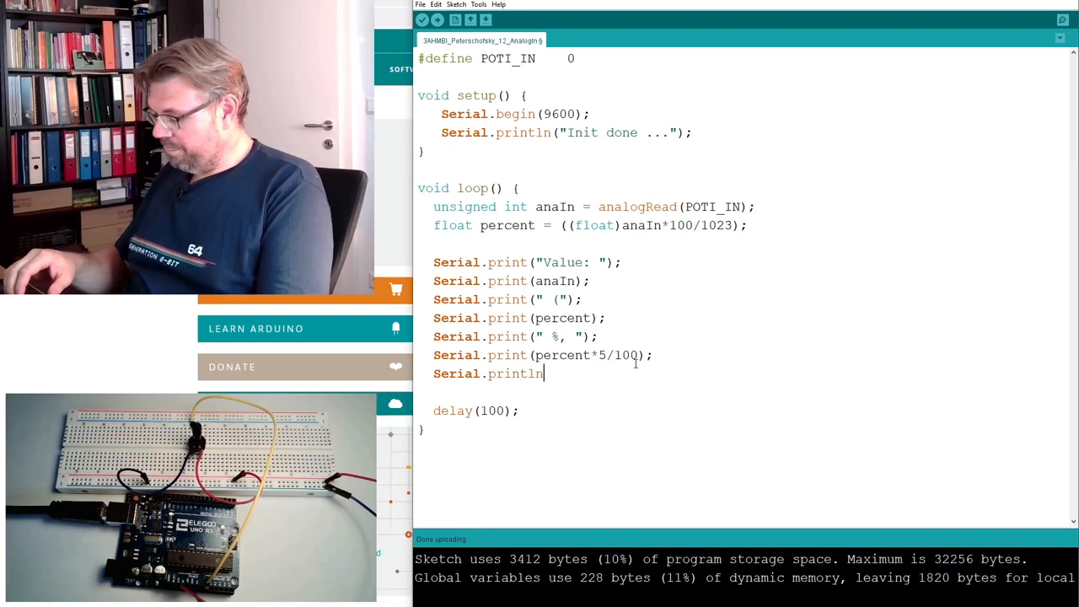
text((")
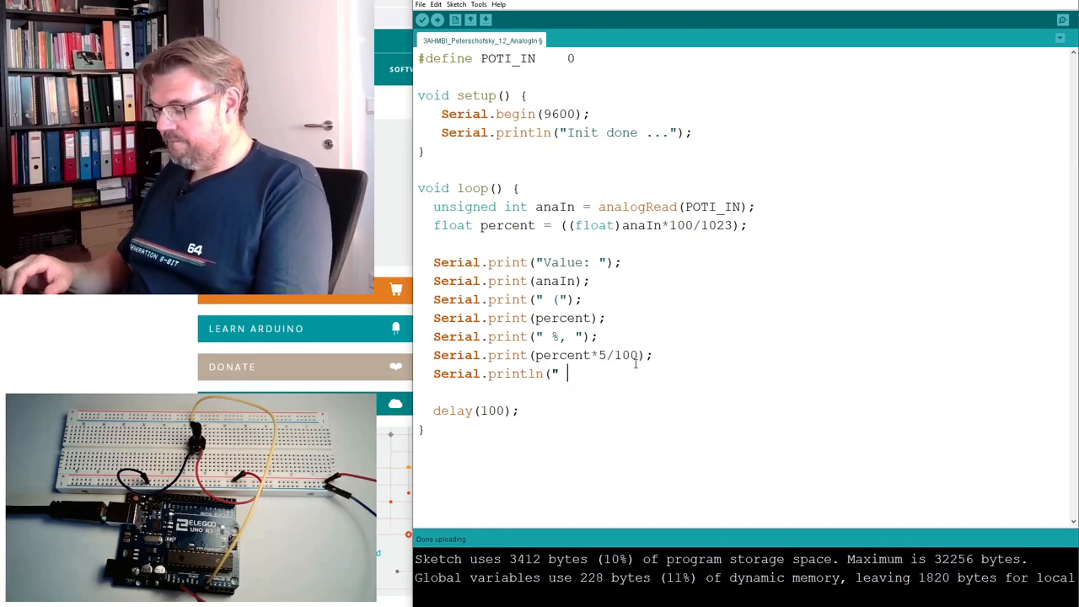
text(V");)
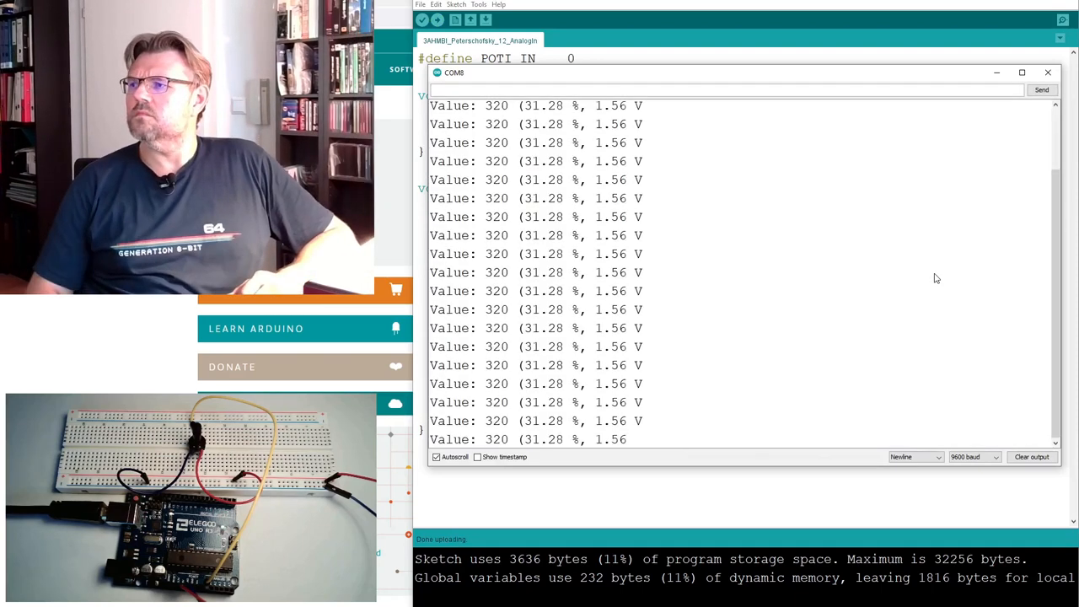
Close the Serial Monitor and upload the finished sketch to the board again.
click(1048, 73)
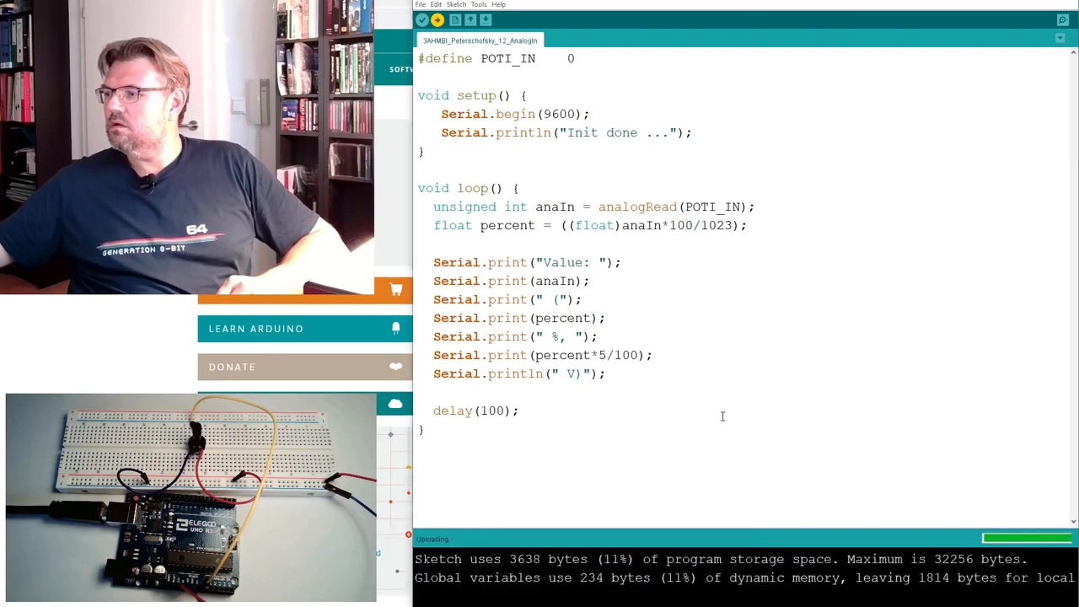
click(1062, 19)
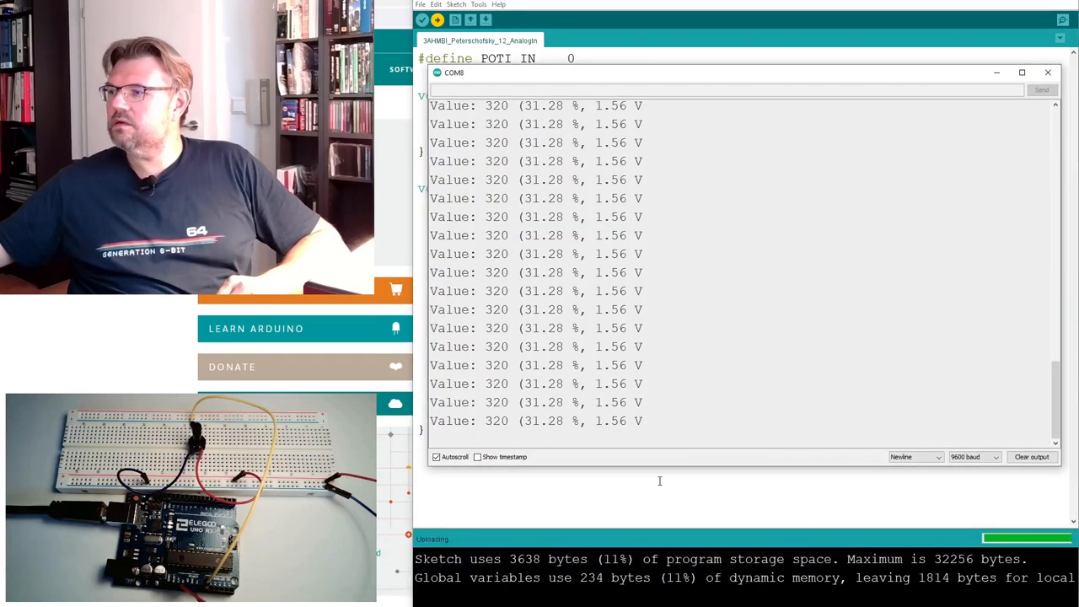